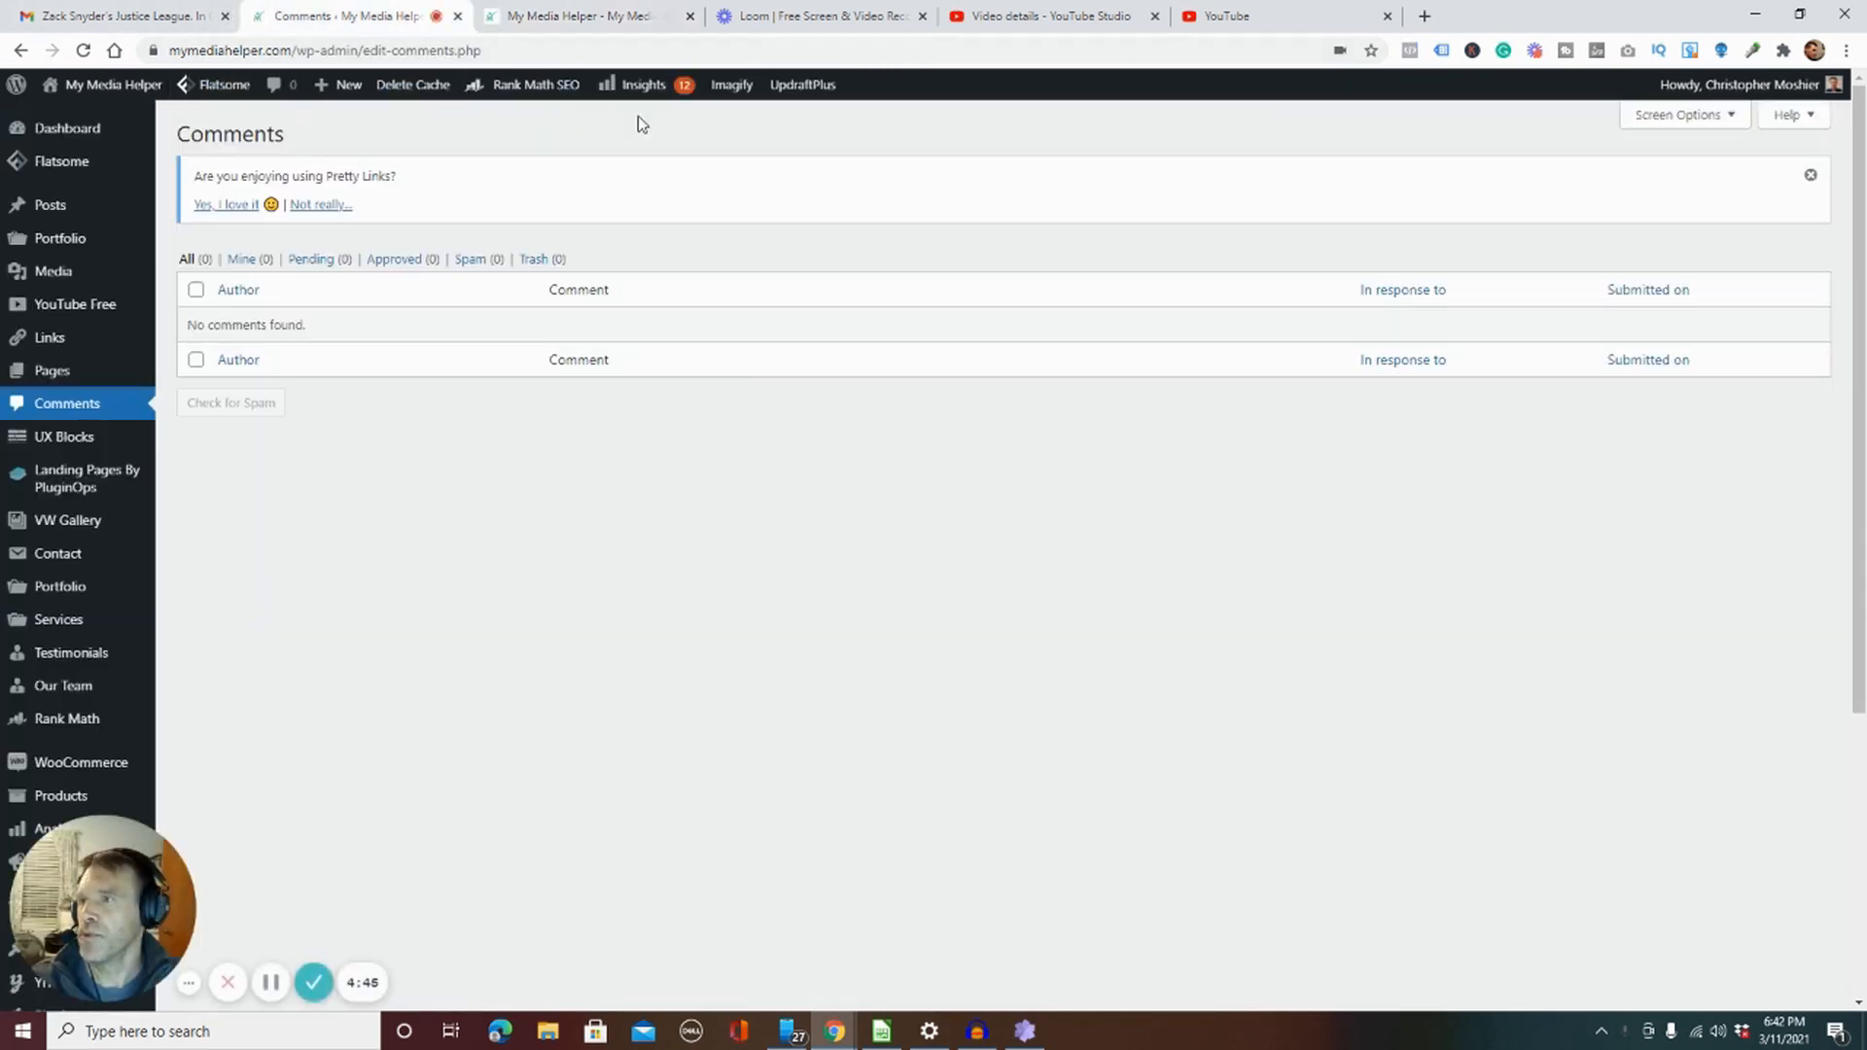
mouse_move(75, 304)
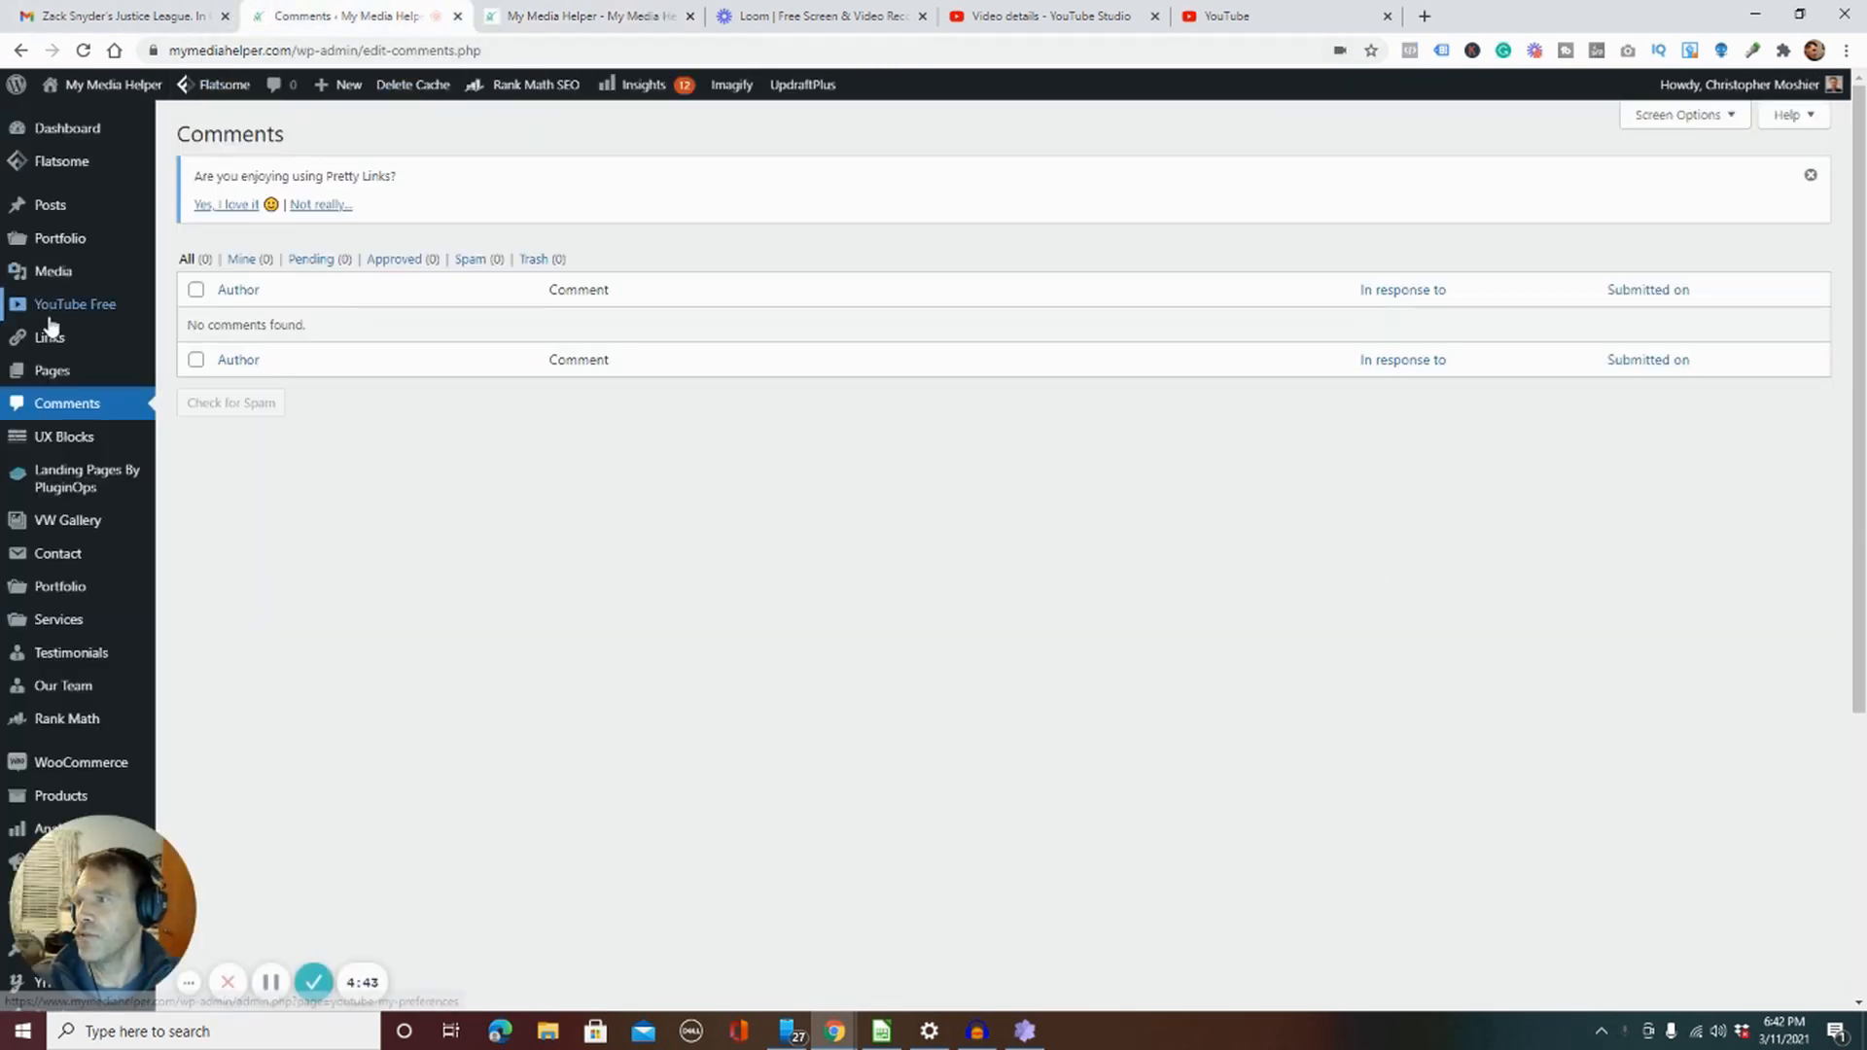
mouse_move(50, 337)
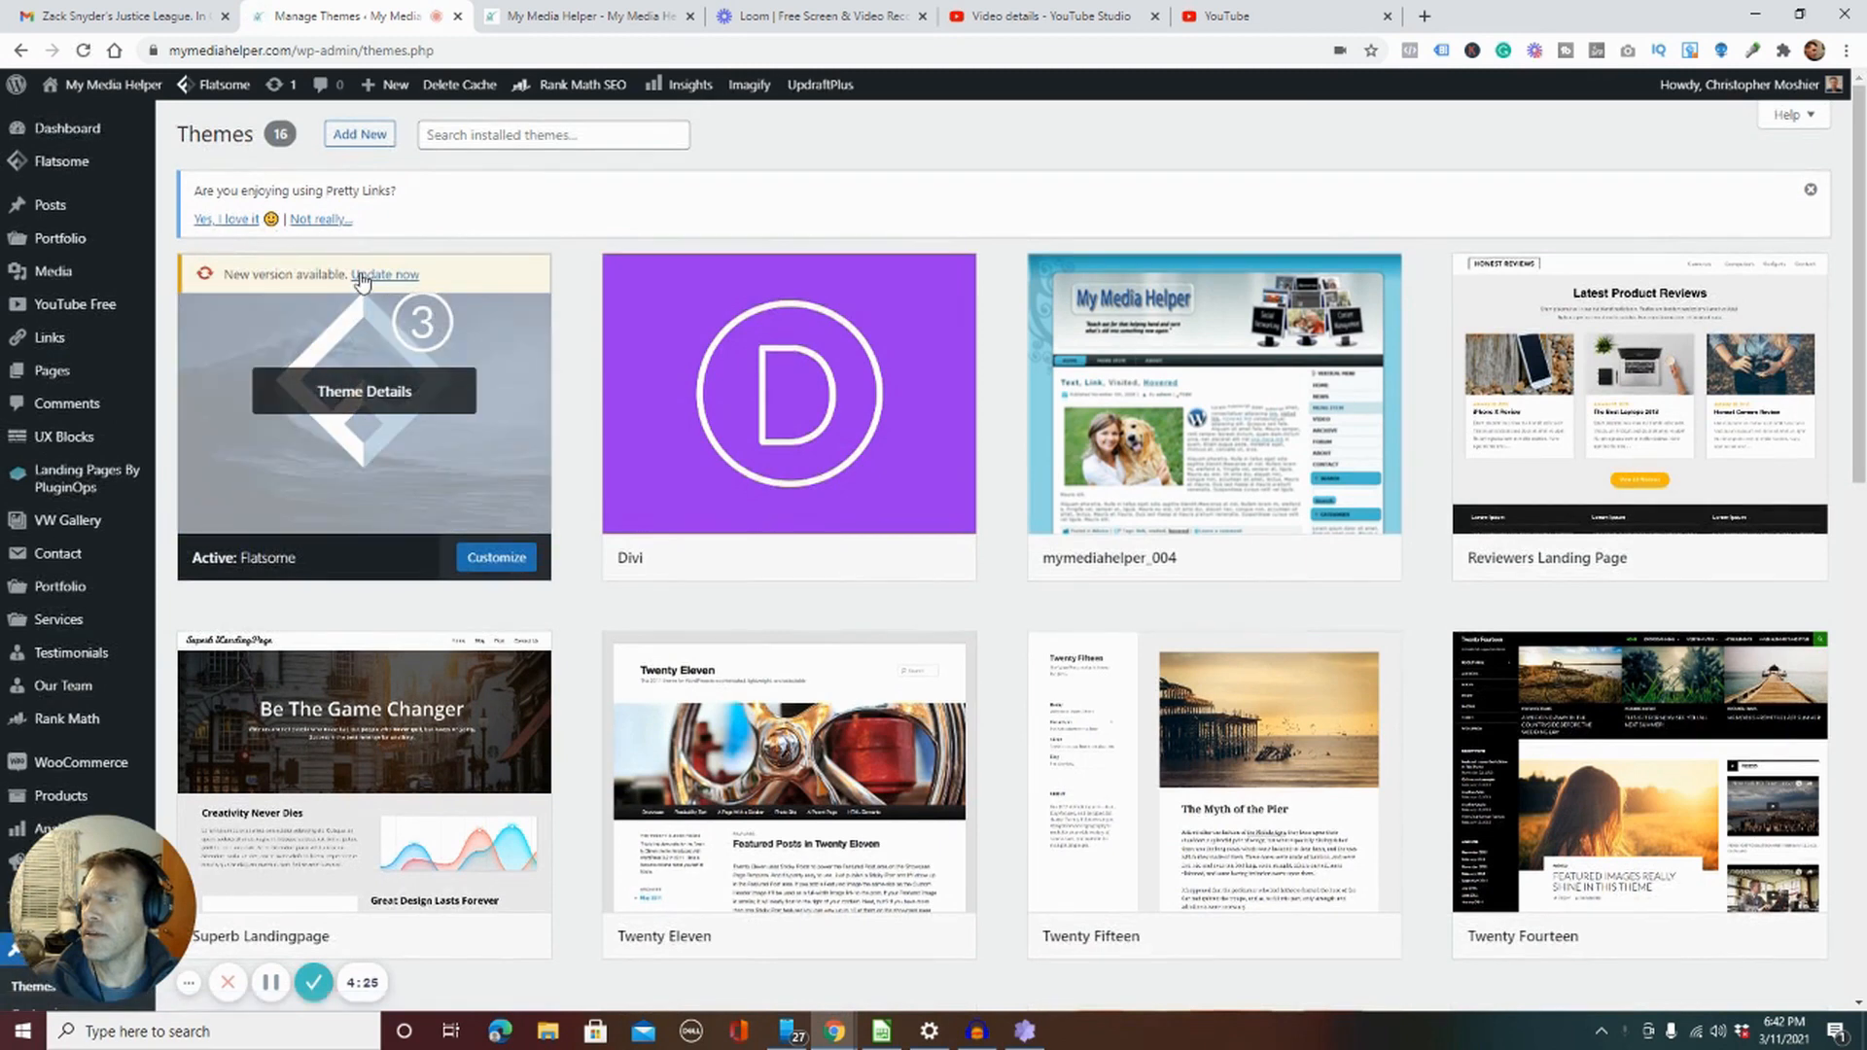
Step: Show the mymediahelper.com front page, which lists Lessons 13–15 and no slider
left_click(385, 274)
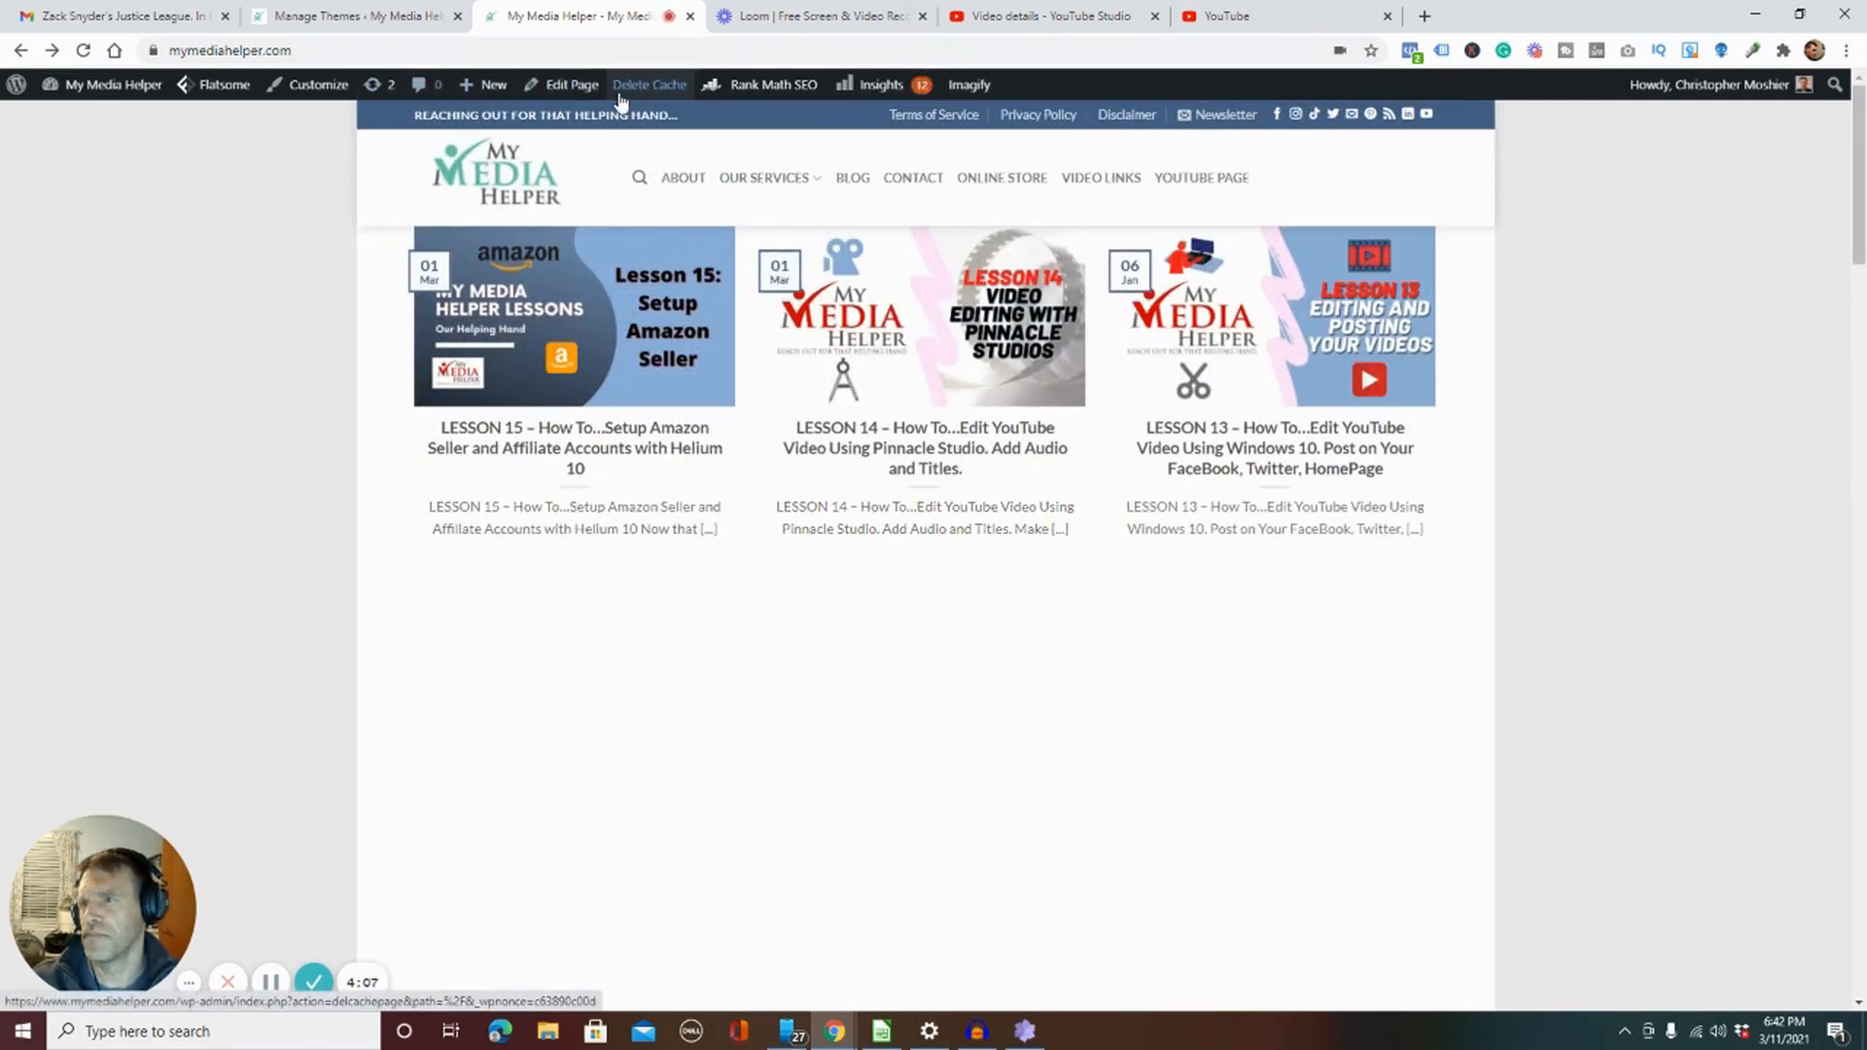
Step: Open the homepage in UX Builder and scroll through its empty slider area
left_click(648, 84)
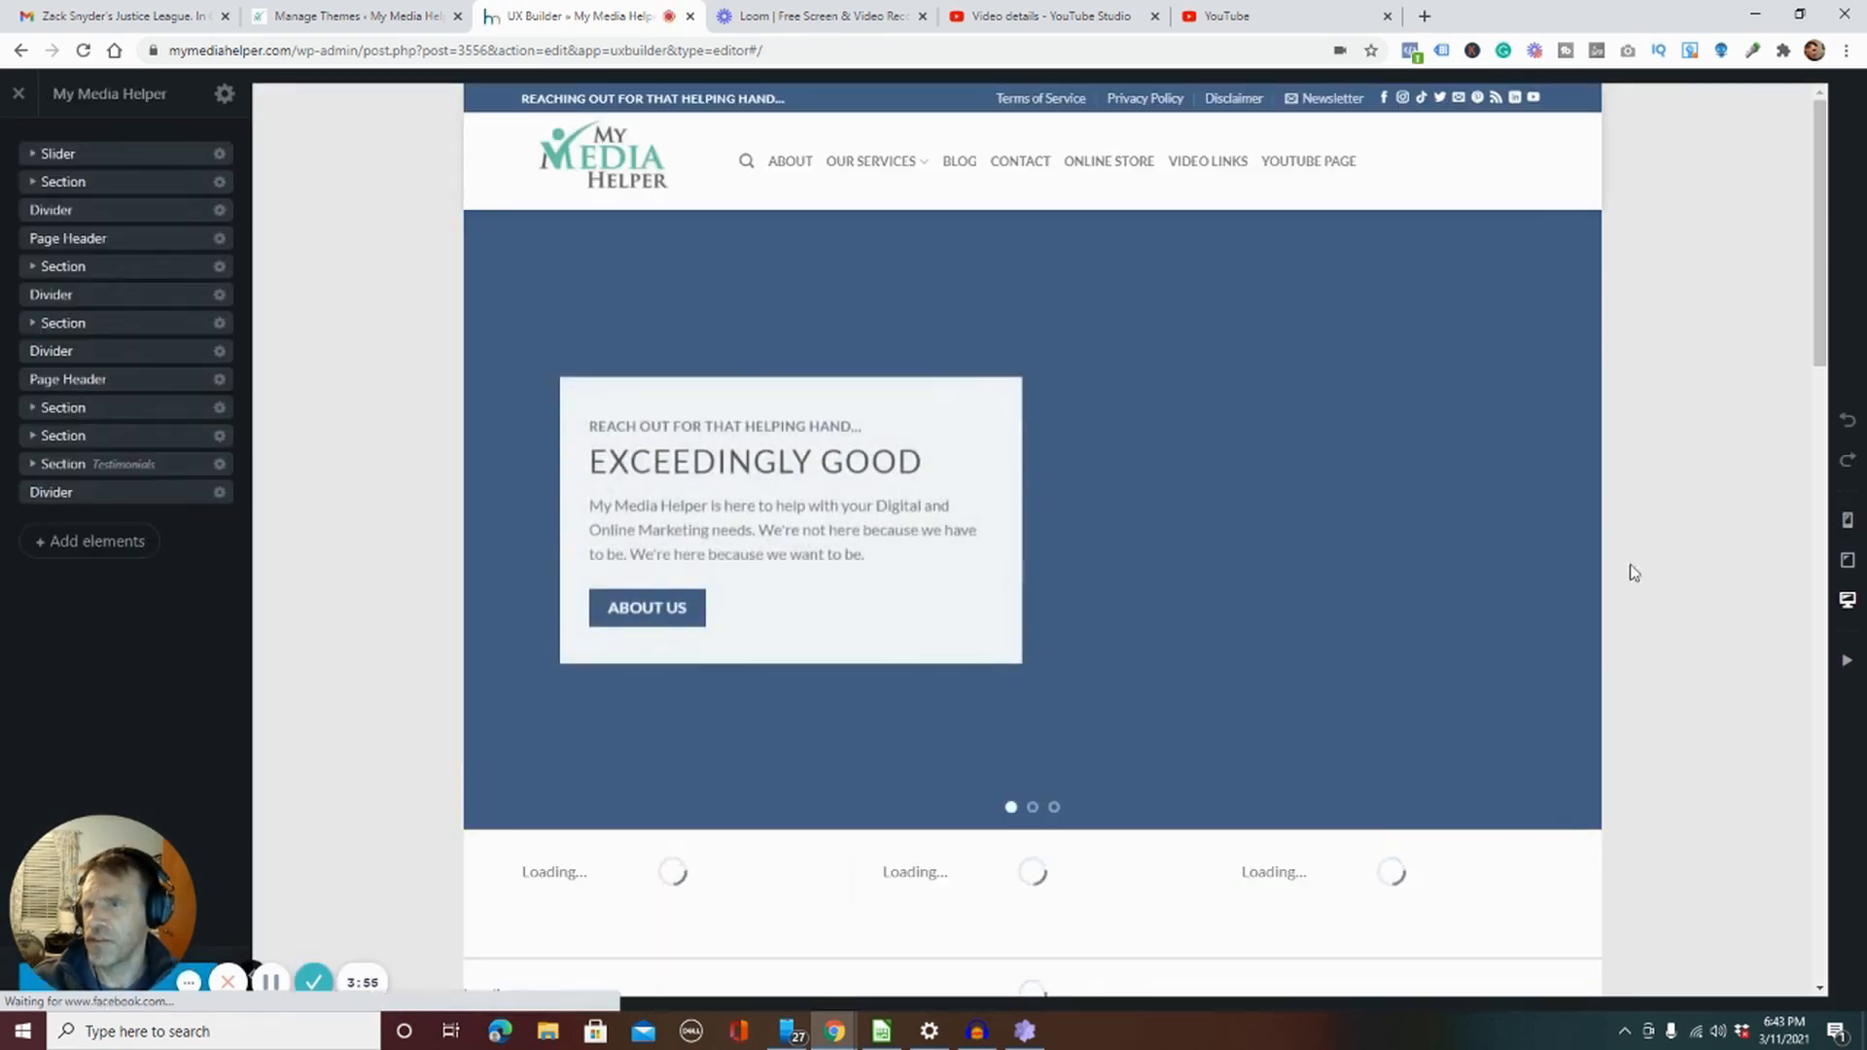
scroll("down", 3)
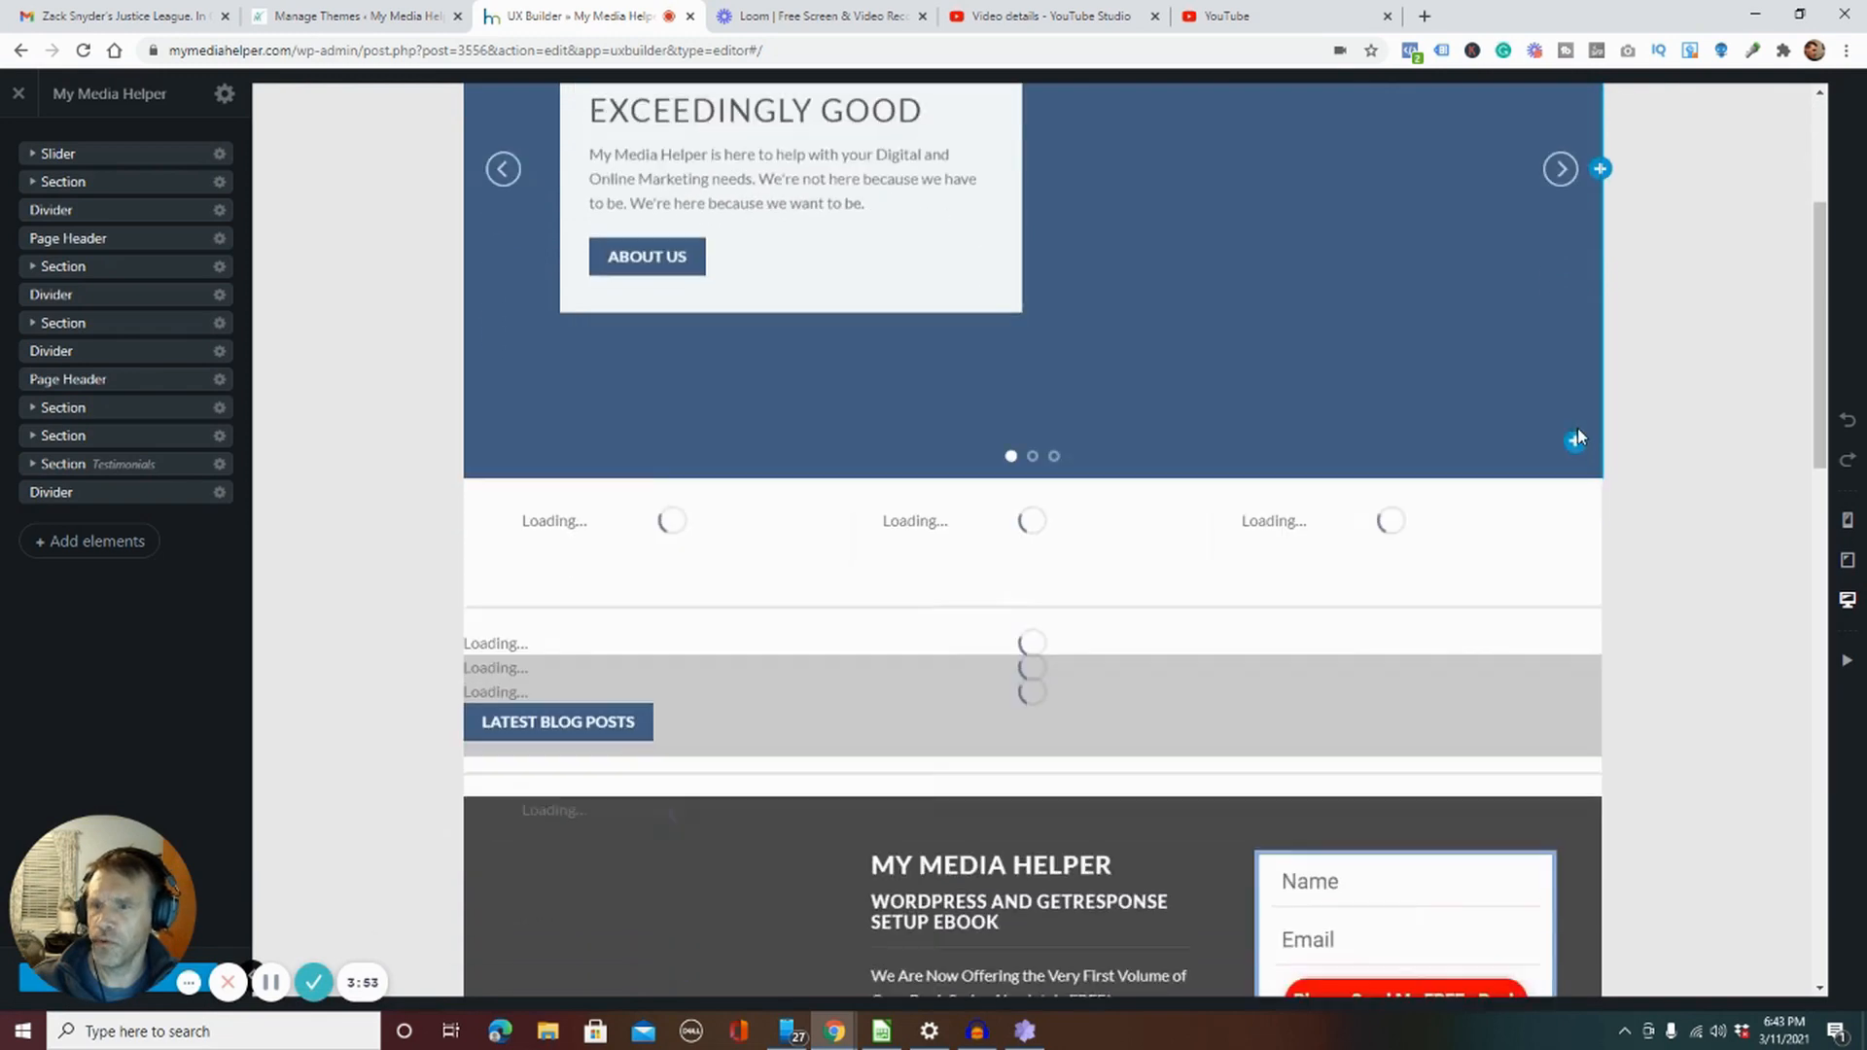
scroll("down", 3)
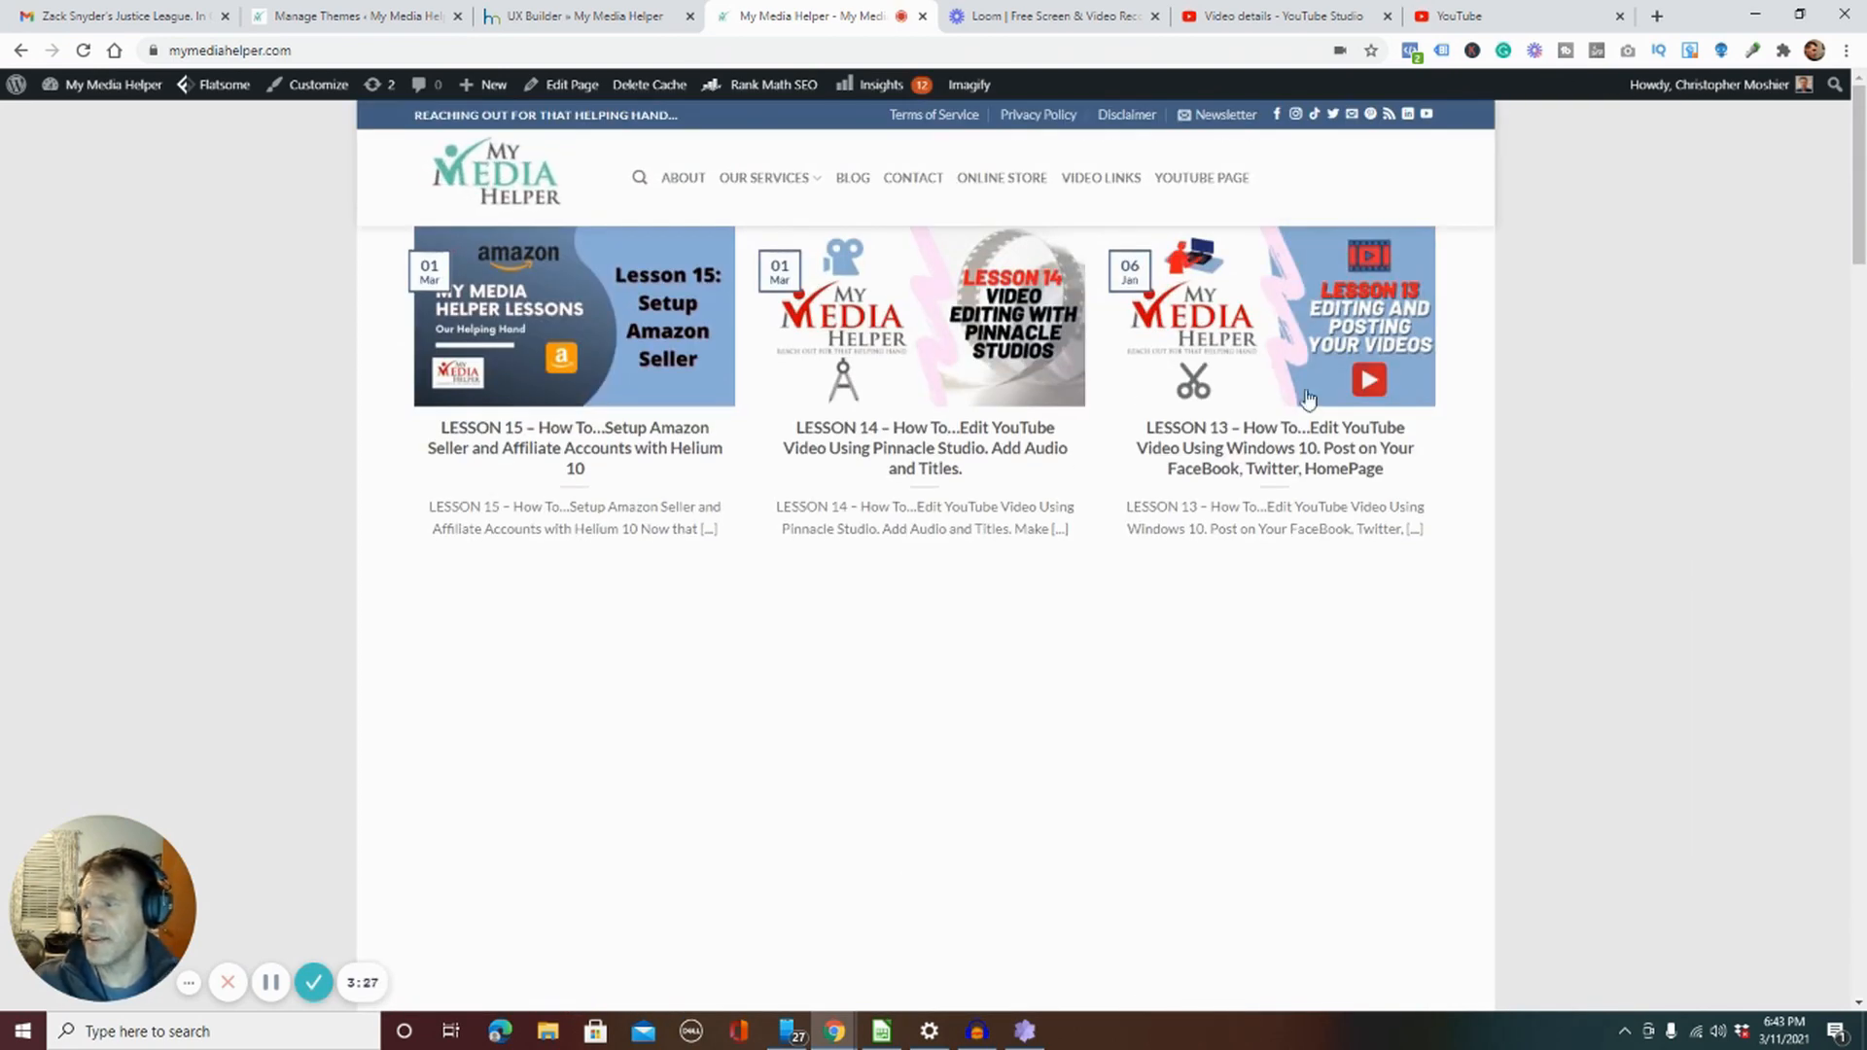
Step: Glance at the themes list and live homepage, then reach Installed Plugins
left_click(345, 15)
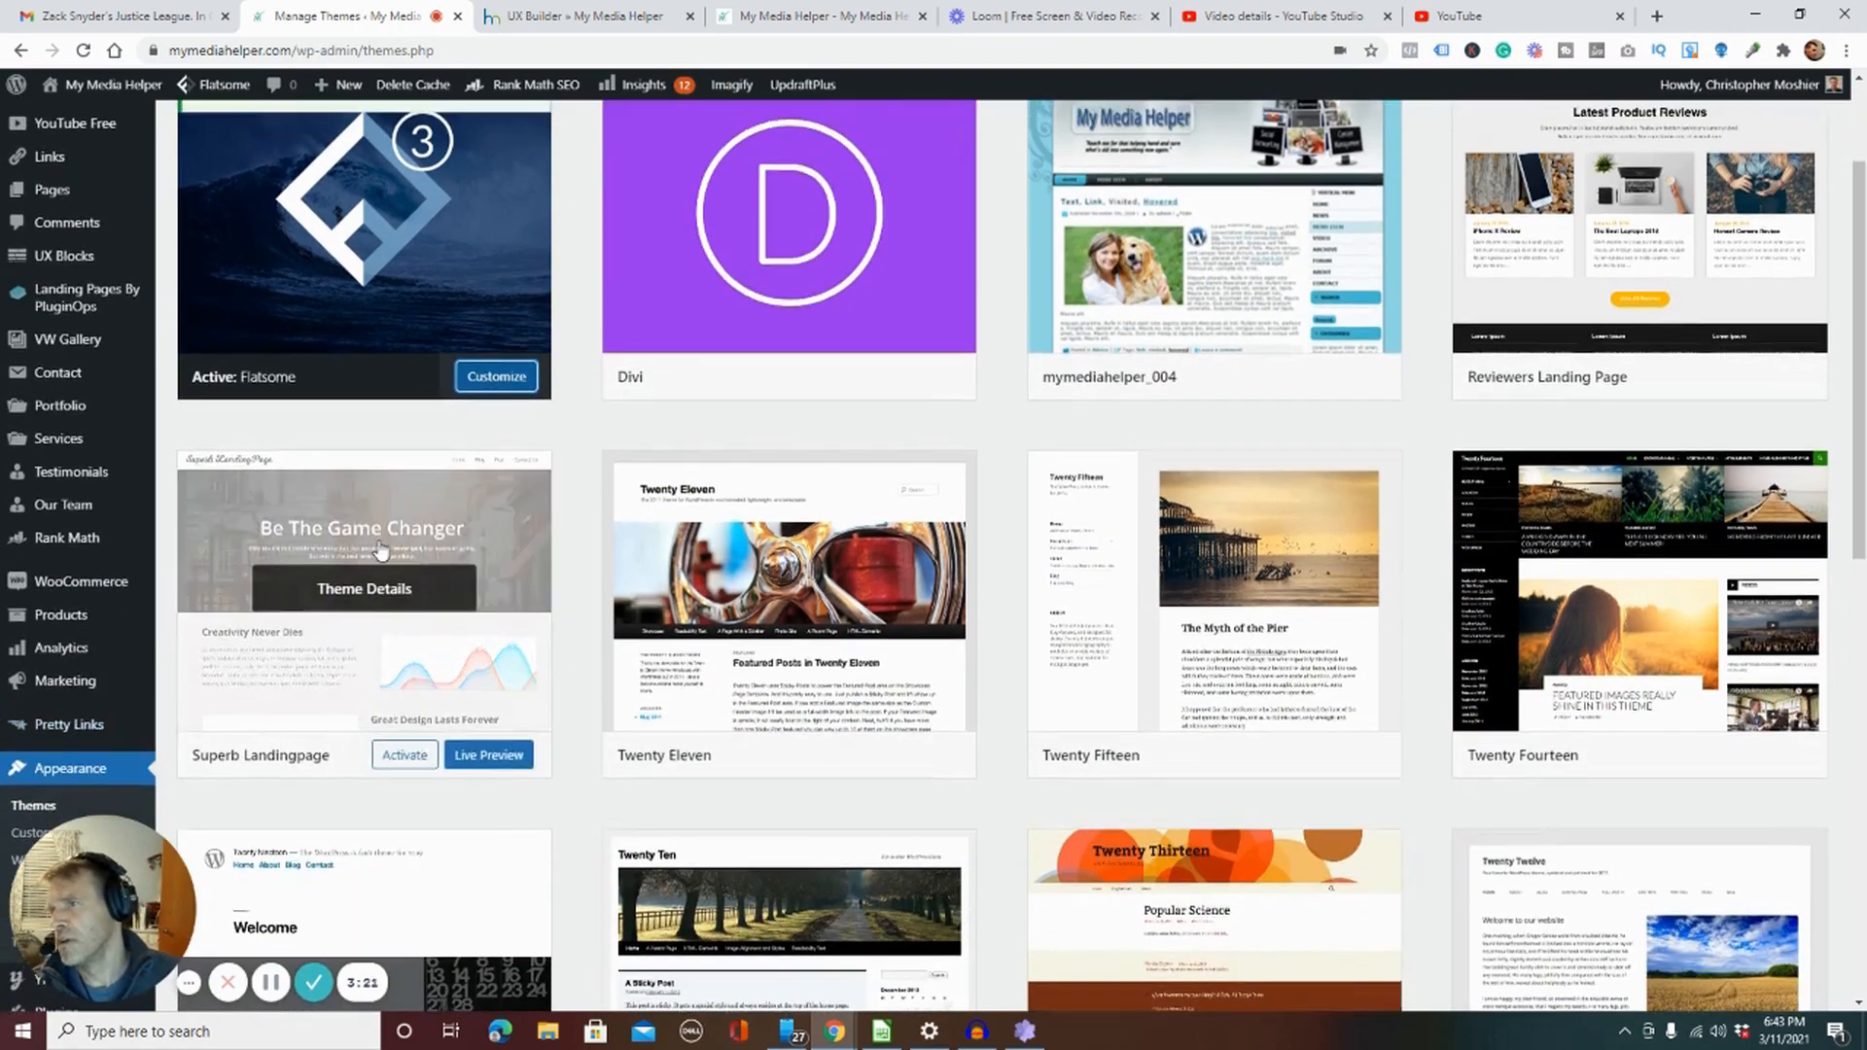
left_click(822, 15)
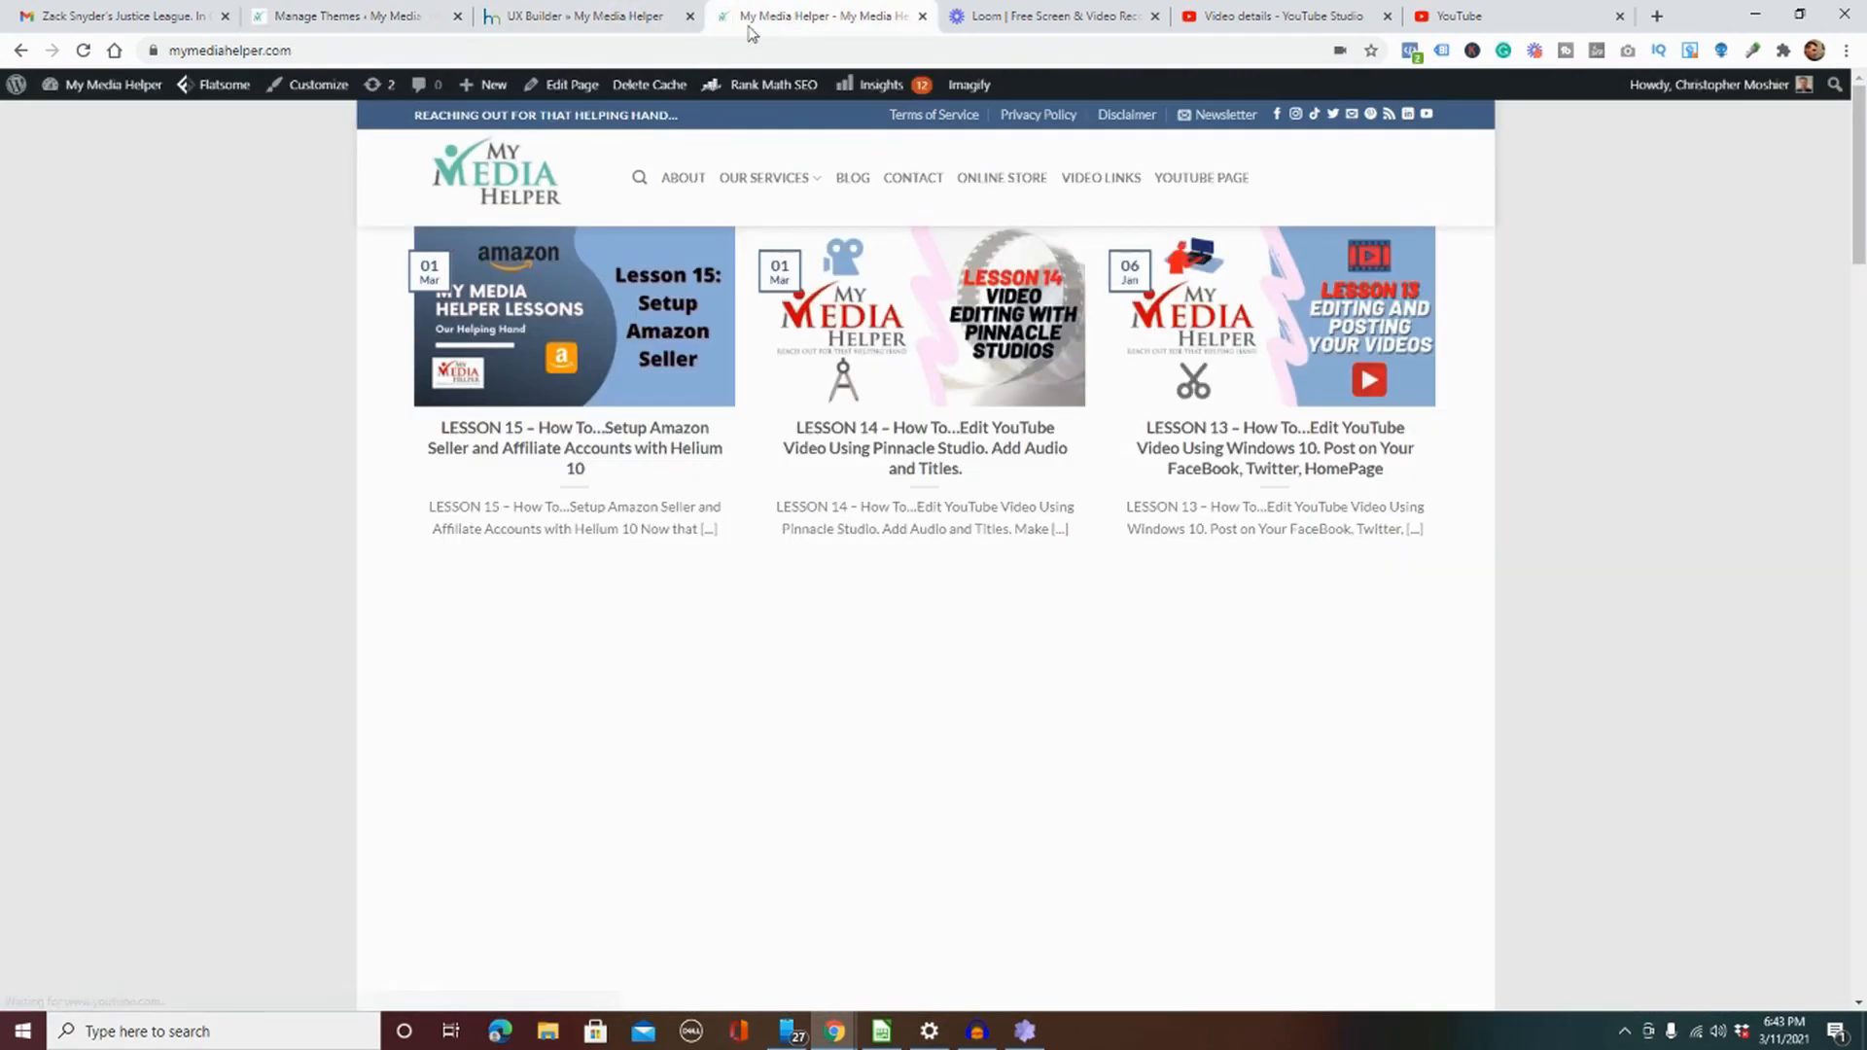
scroll("down", 3)
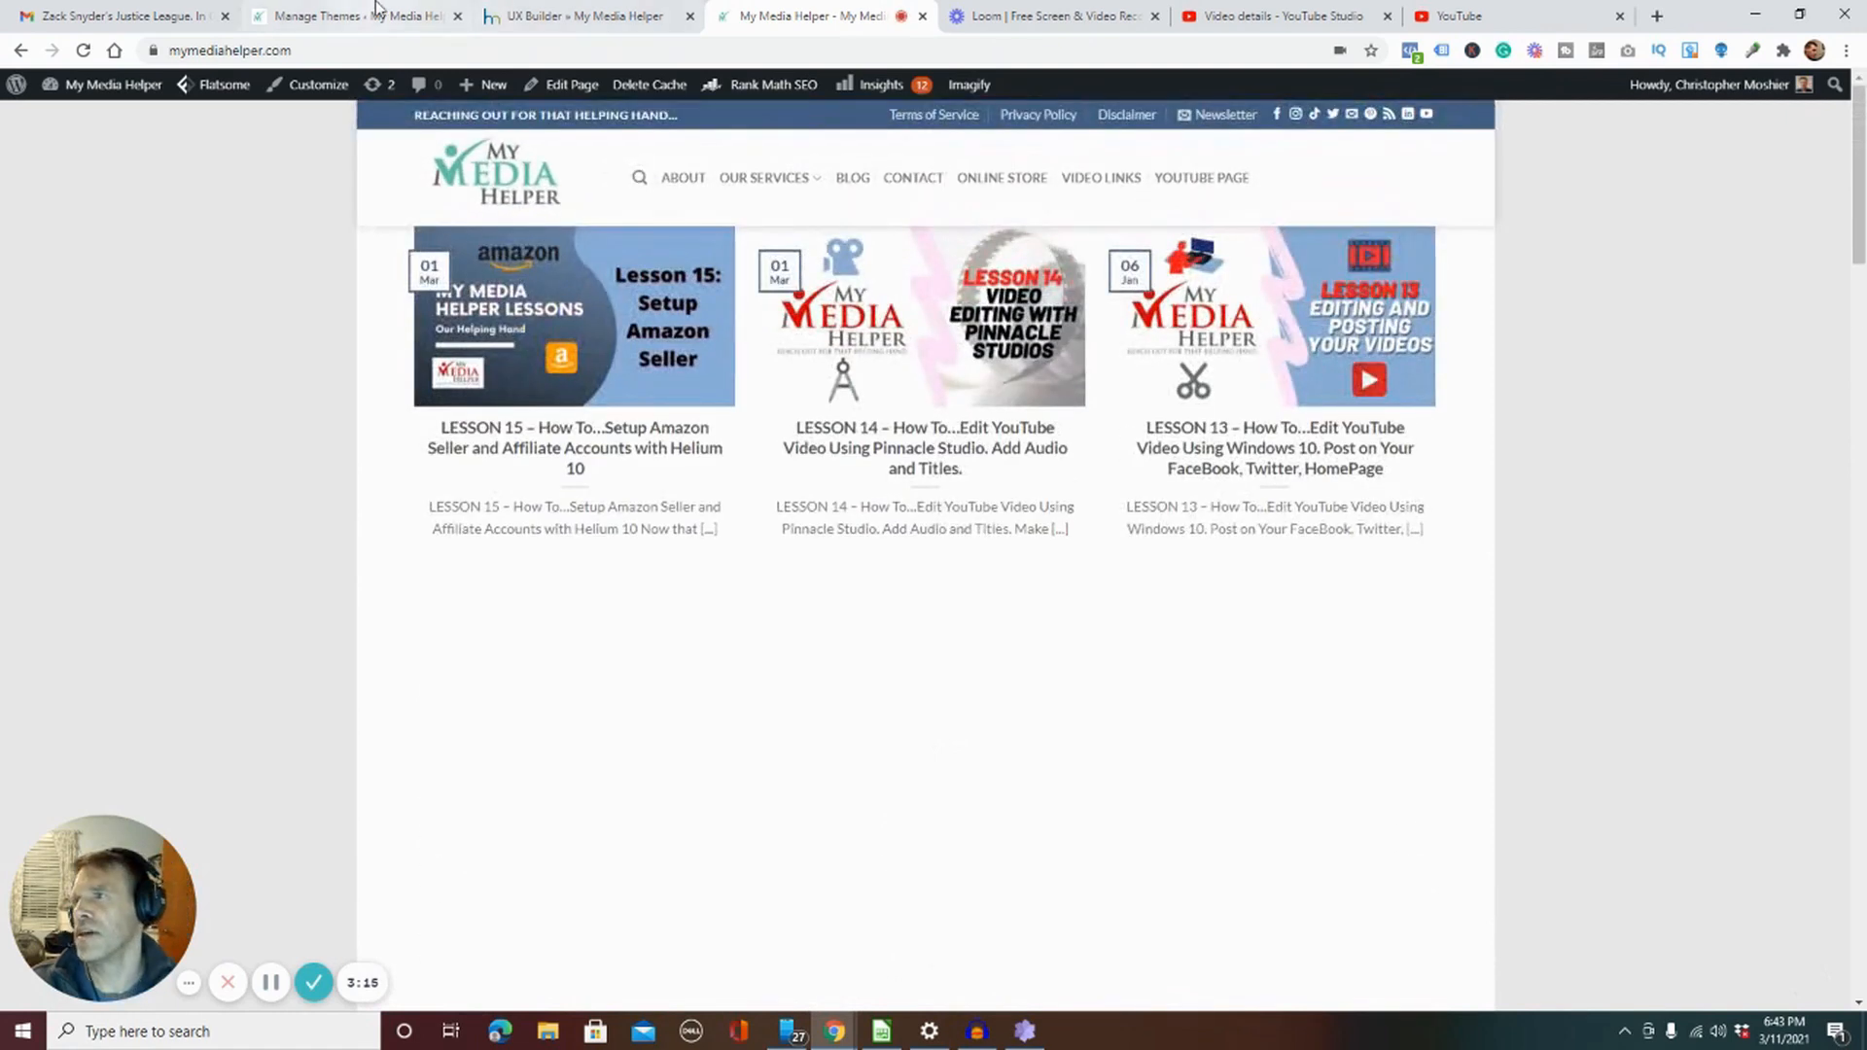
left_click(345, 15)
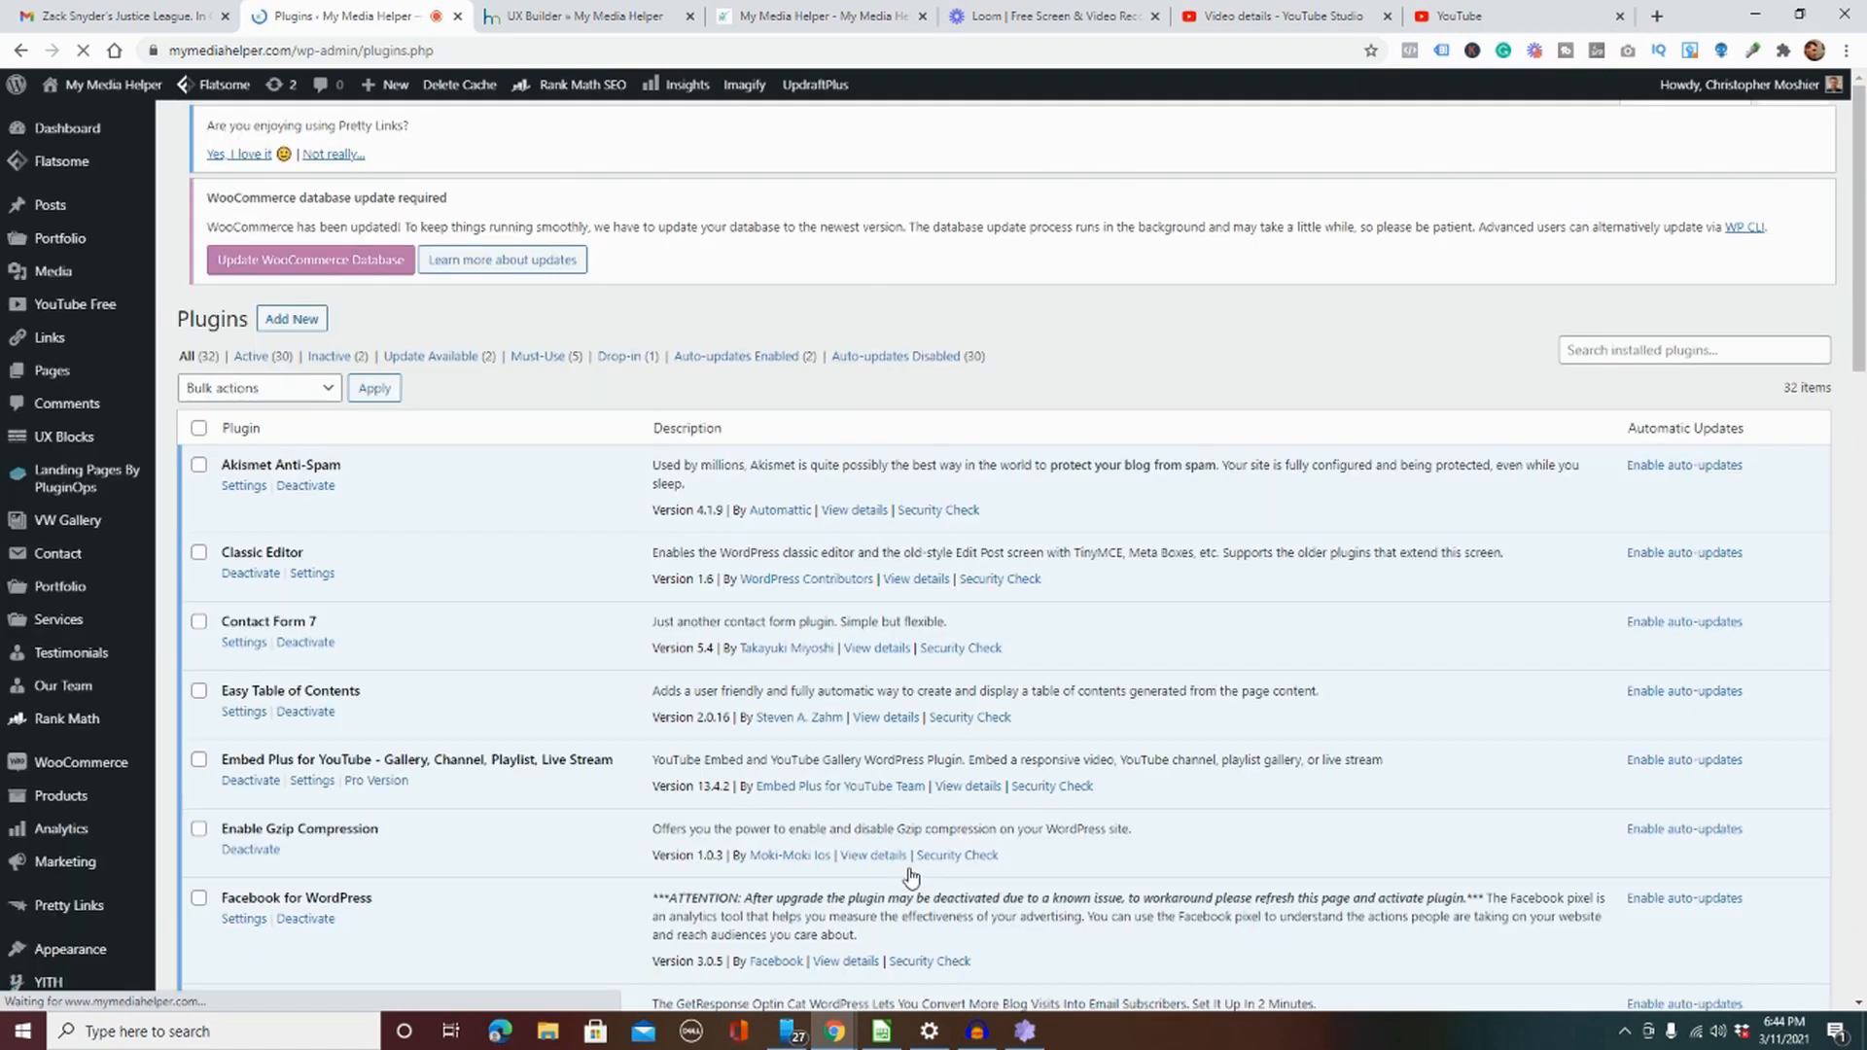
Step: Update Rank Math SEO and YARPP, then check the homepage's 'Exceedingly Good' slider
scroll("down", 3)
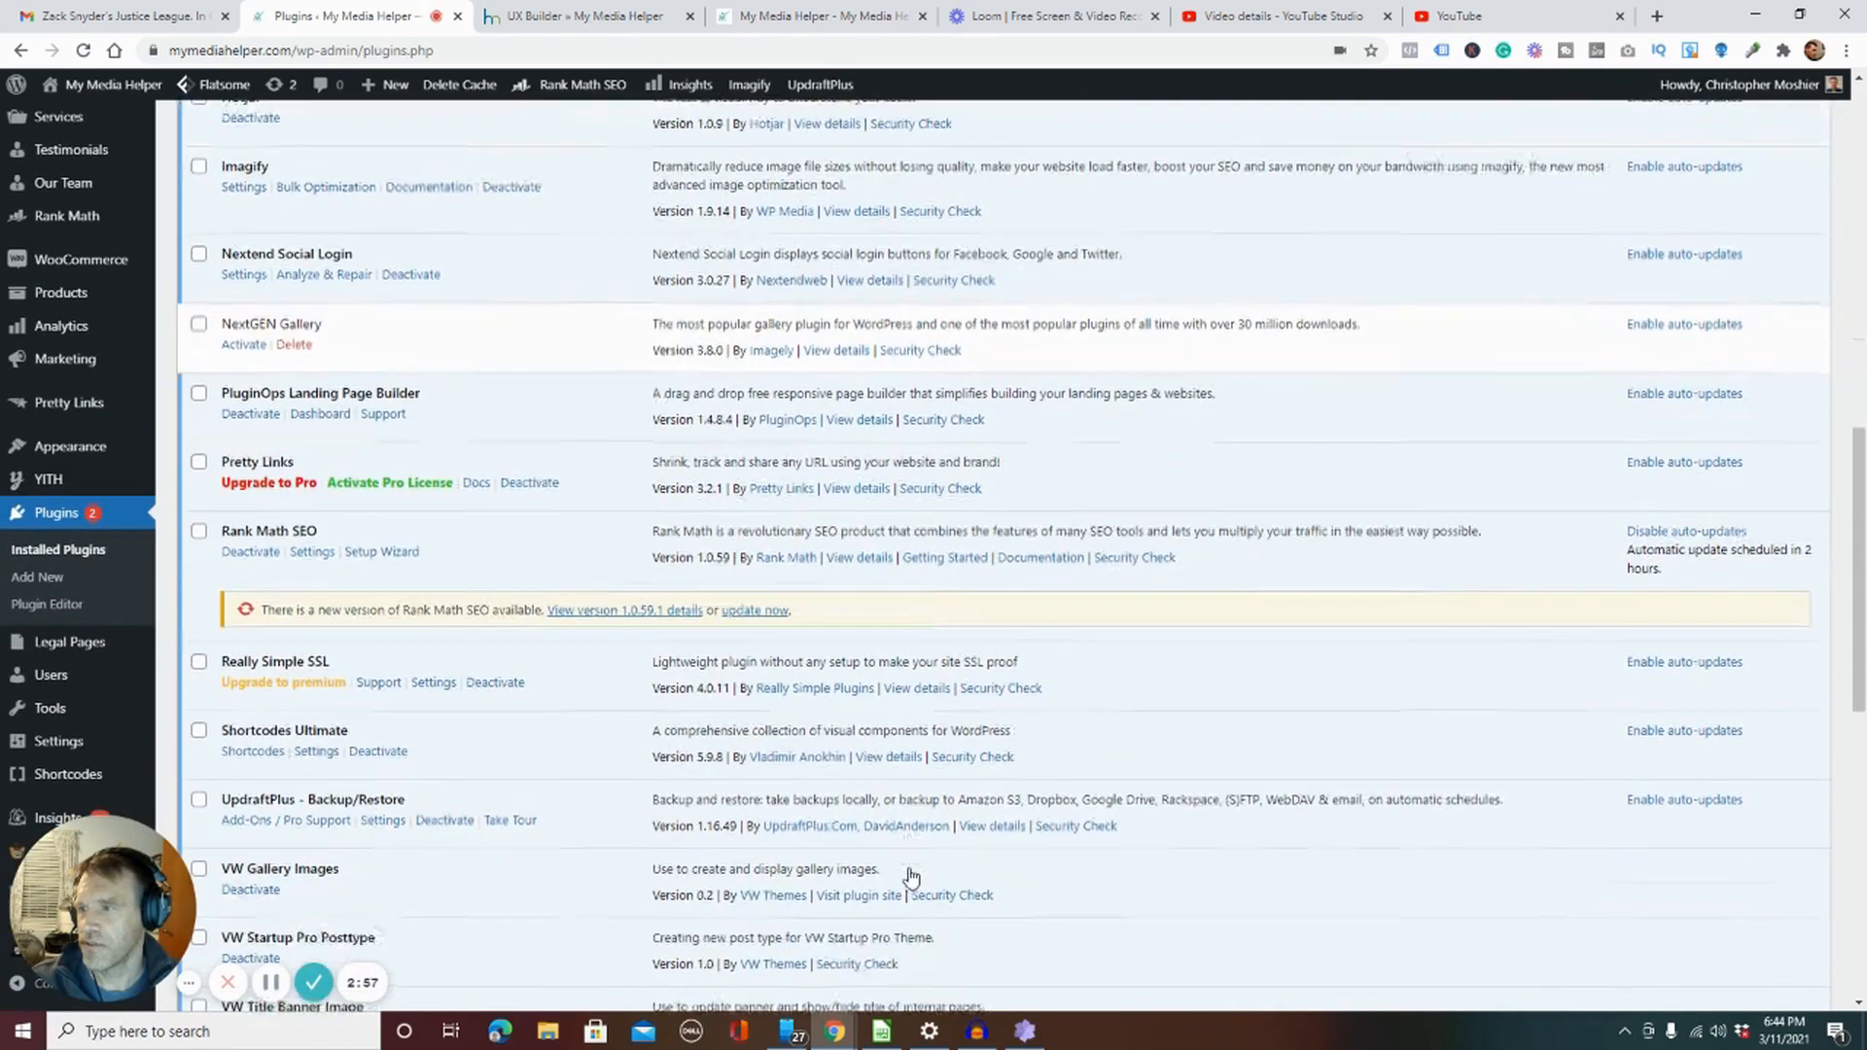
scroll("down", 3)
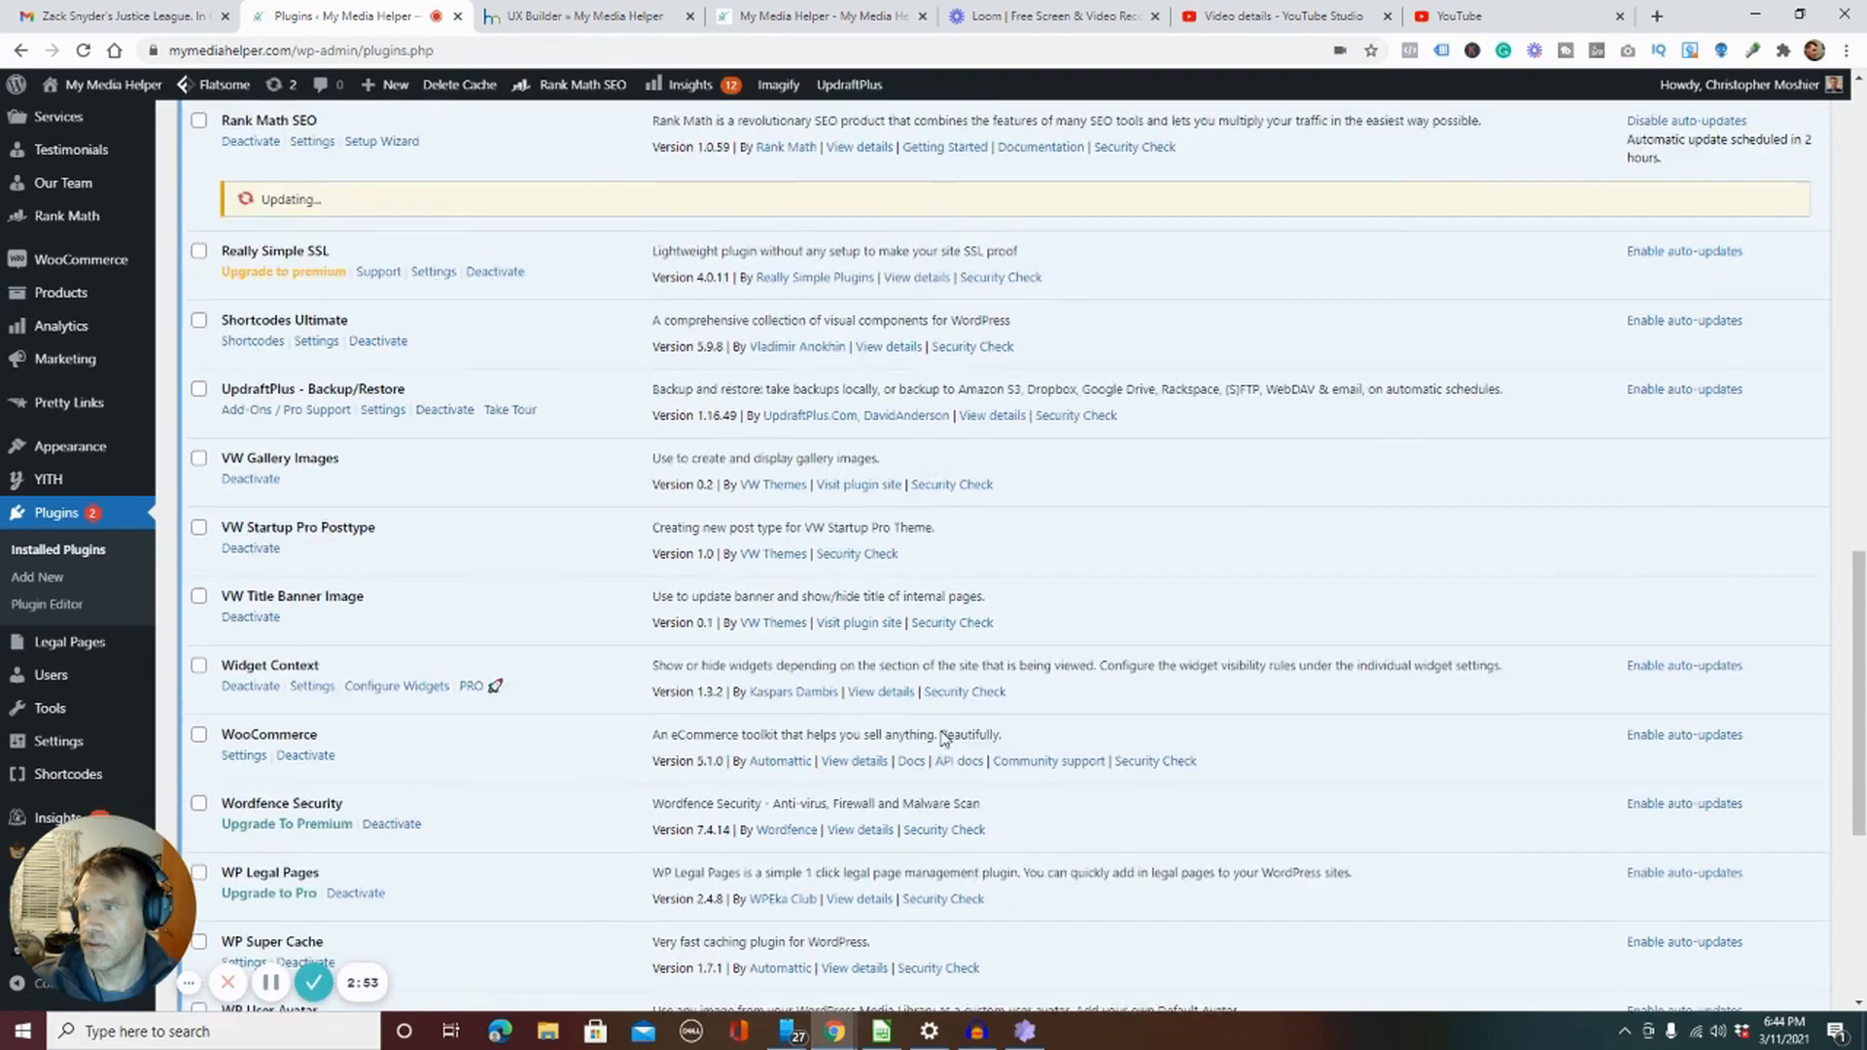
scroll("down", 3)
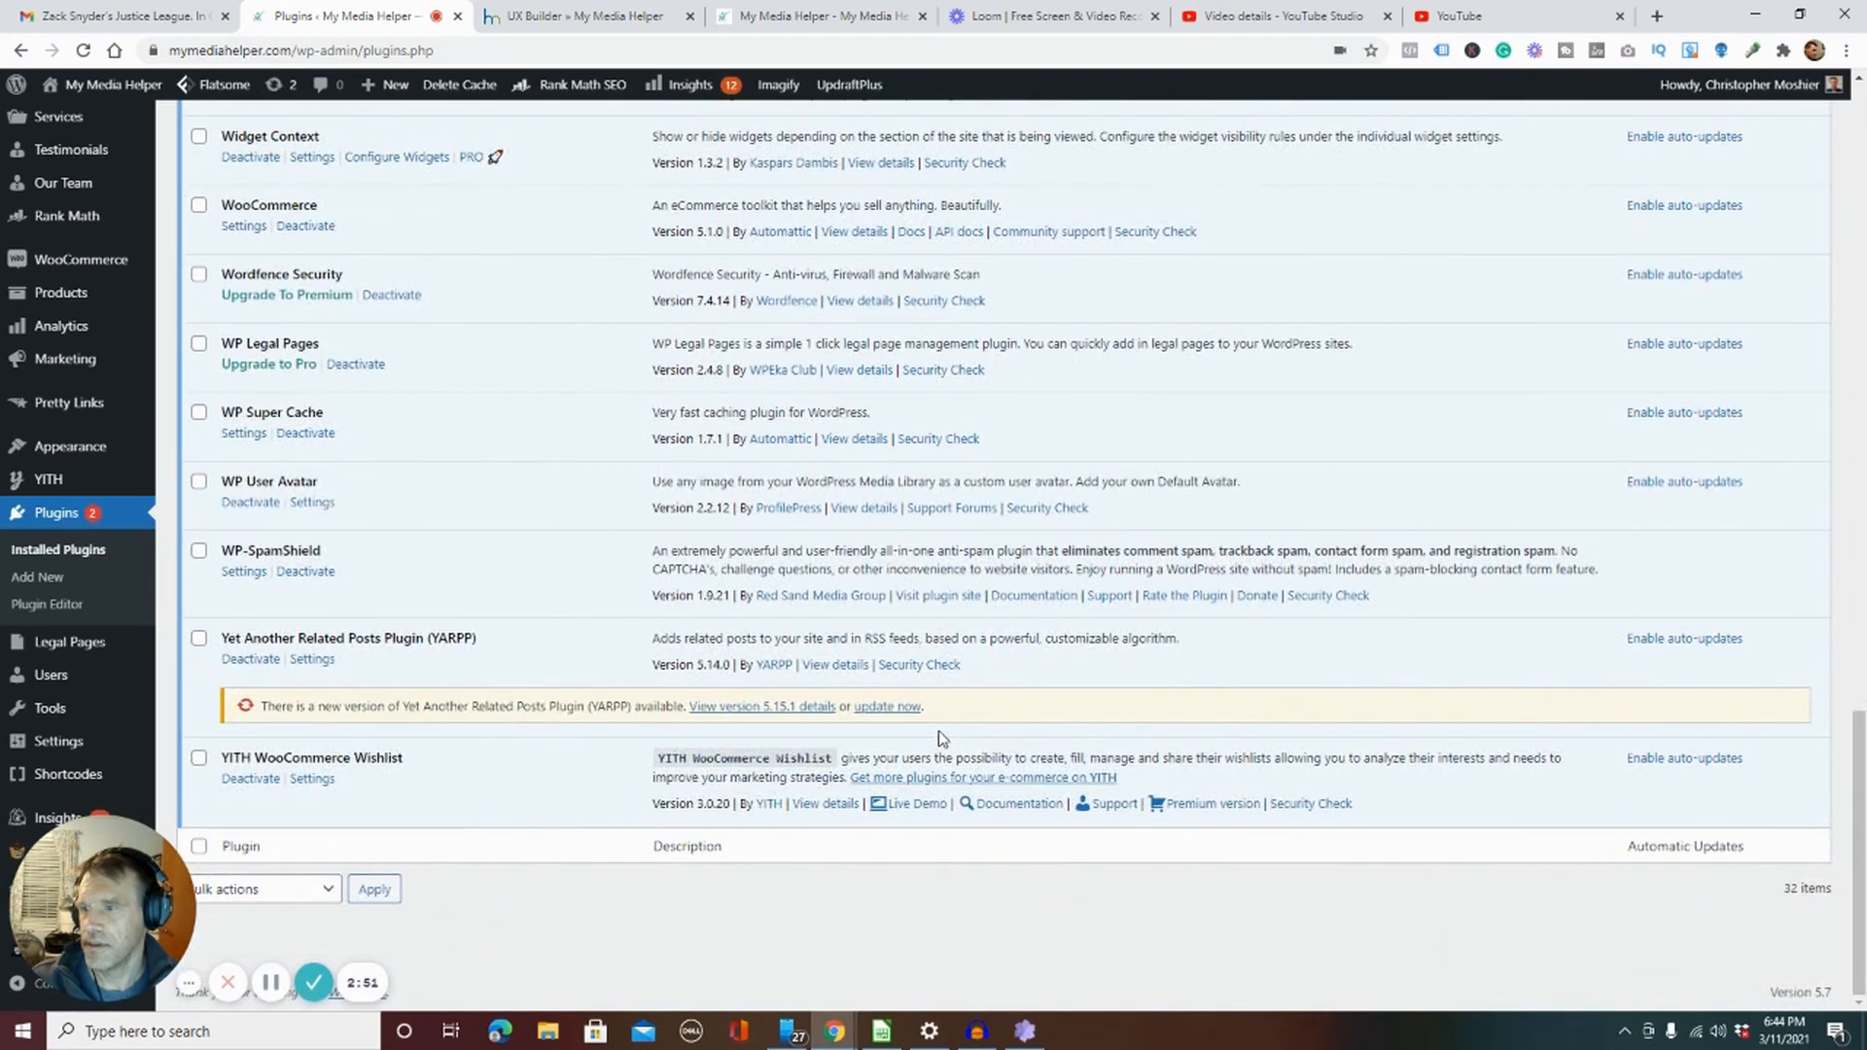
left_click(887, 706)
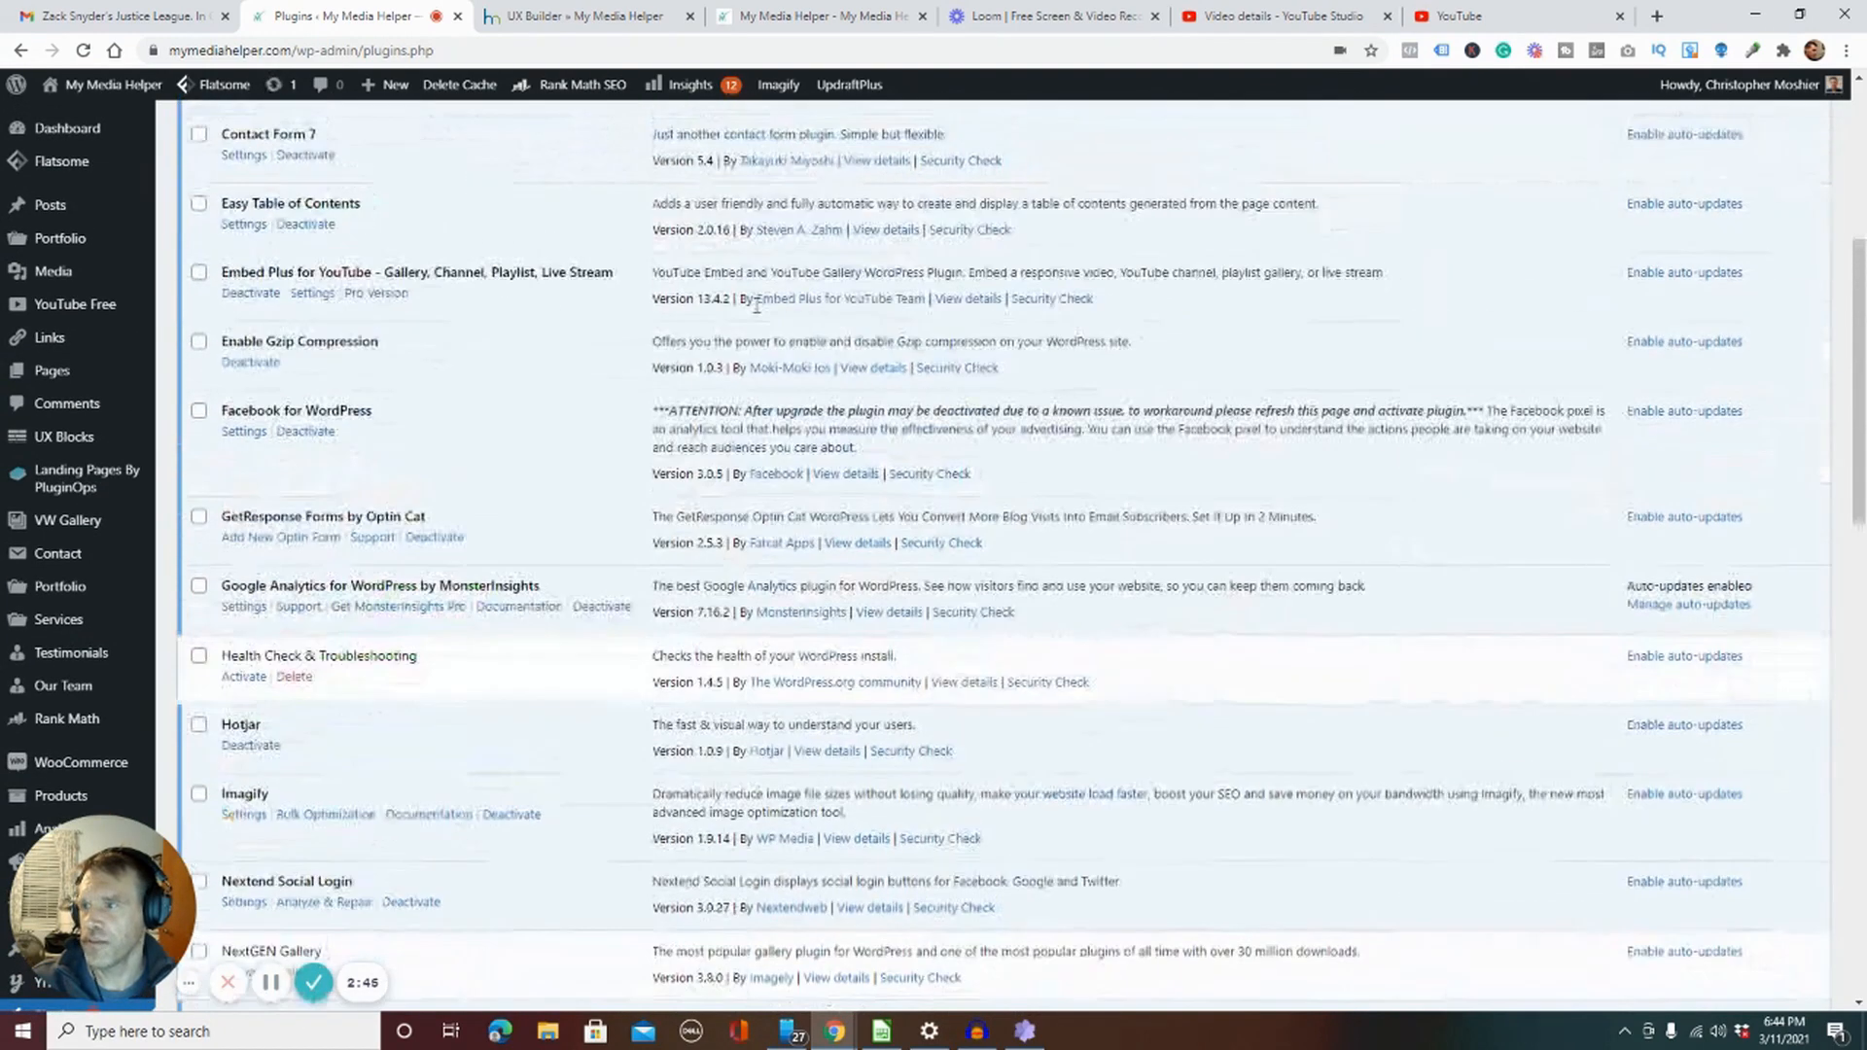
scroll("down", 3)
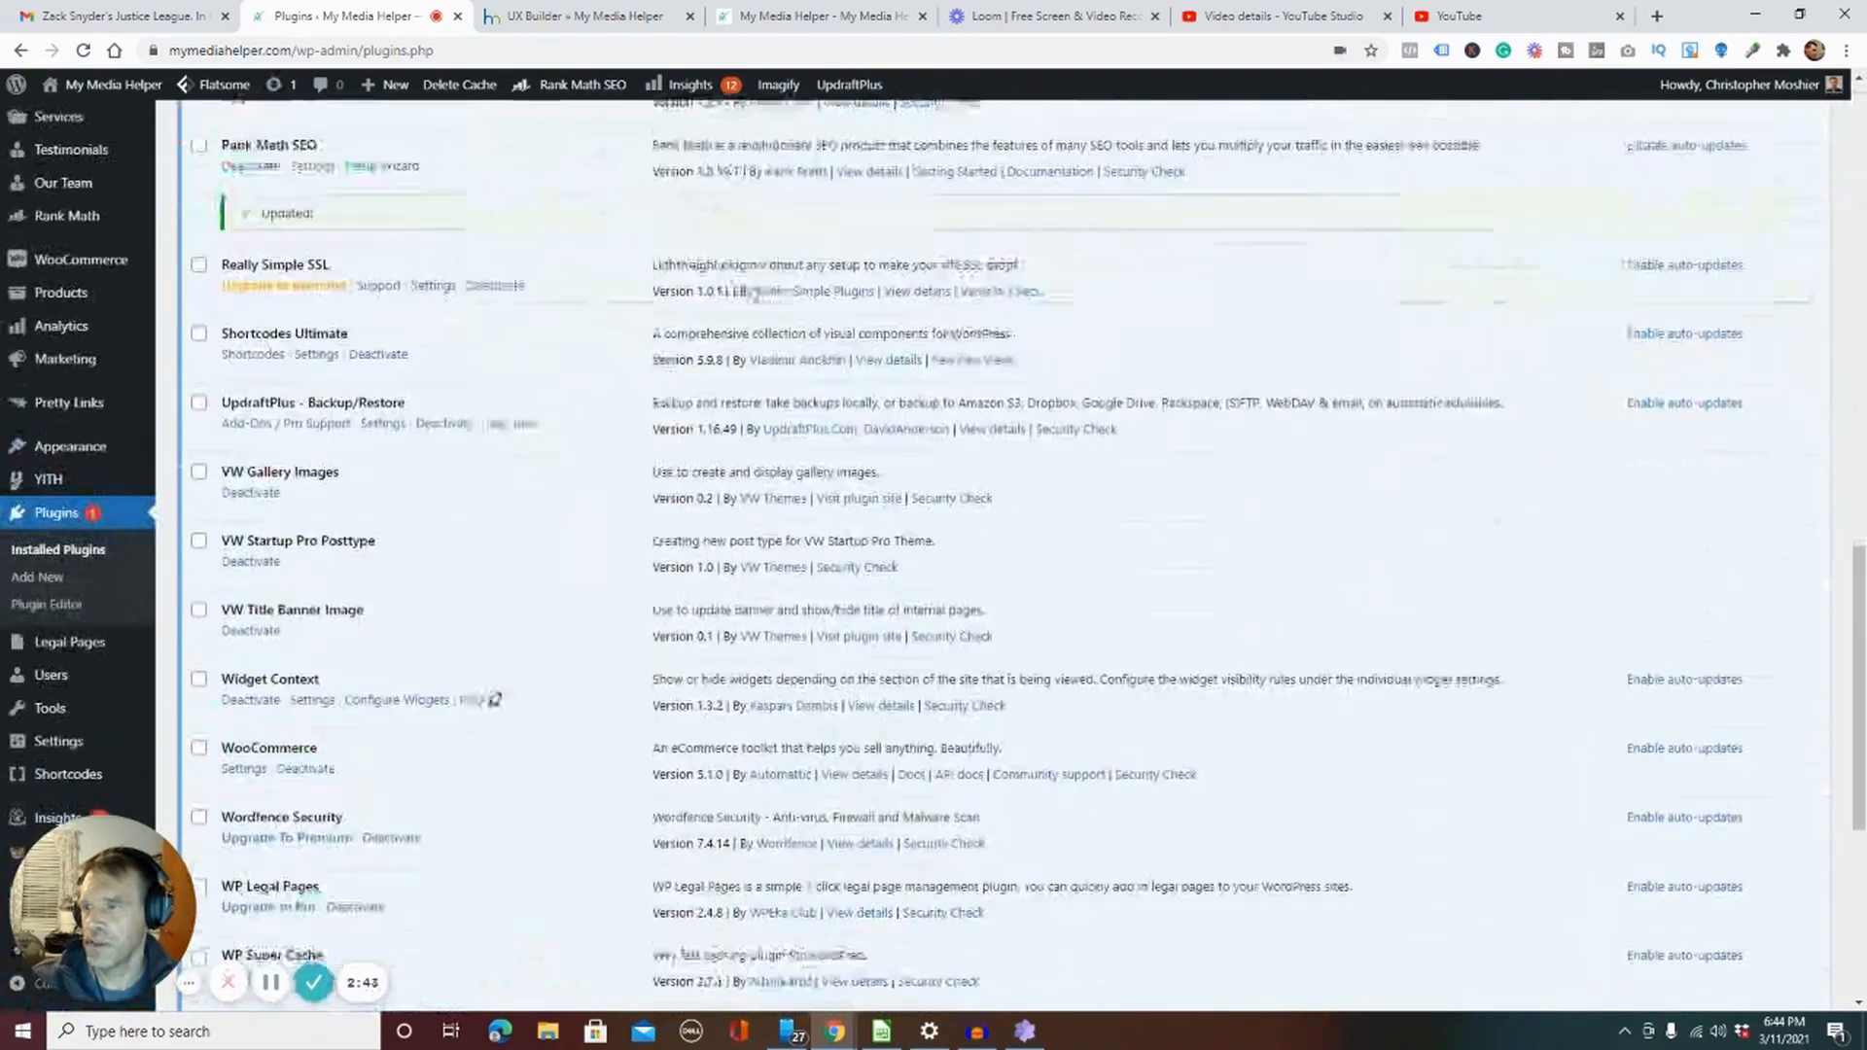
left_click(822, 16)
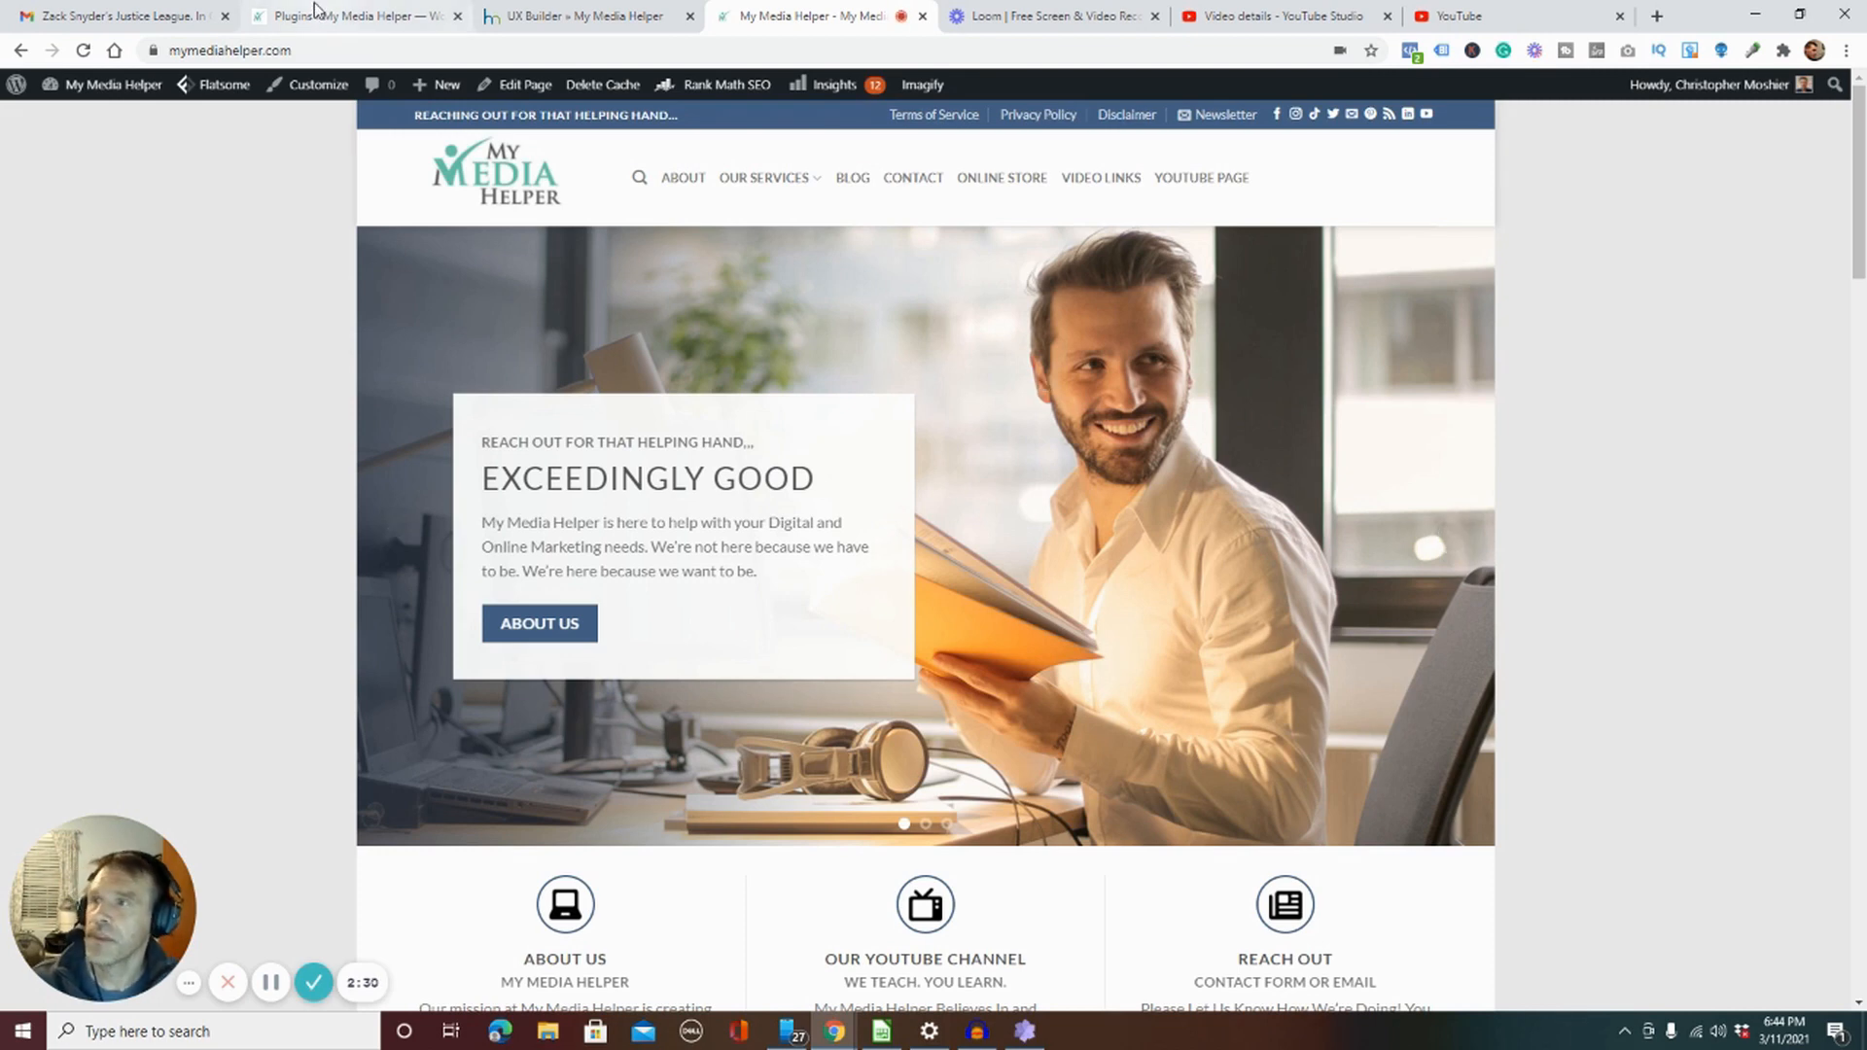
Step: Recheck the plugins list and homepage, then reload Plugins to confirm no updates remain
left_click(351, 15)
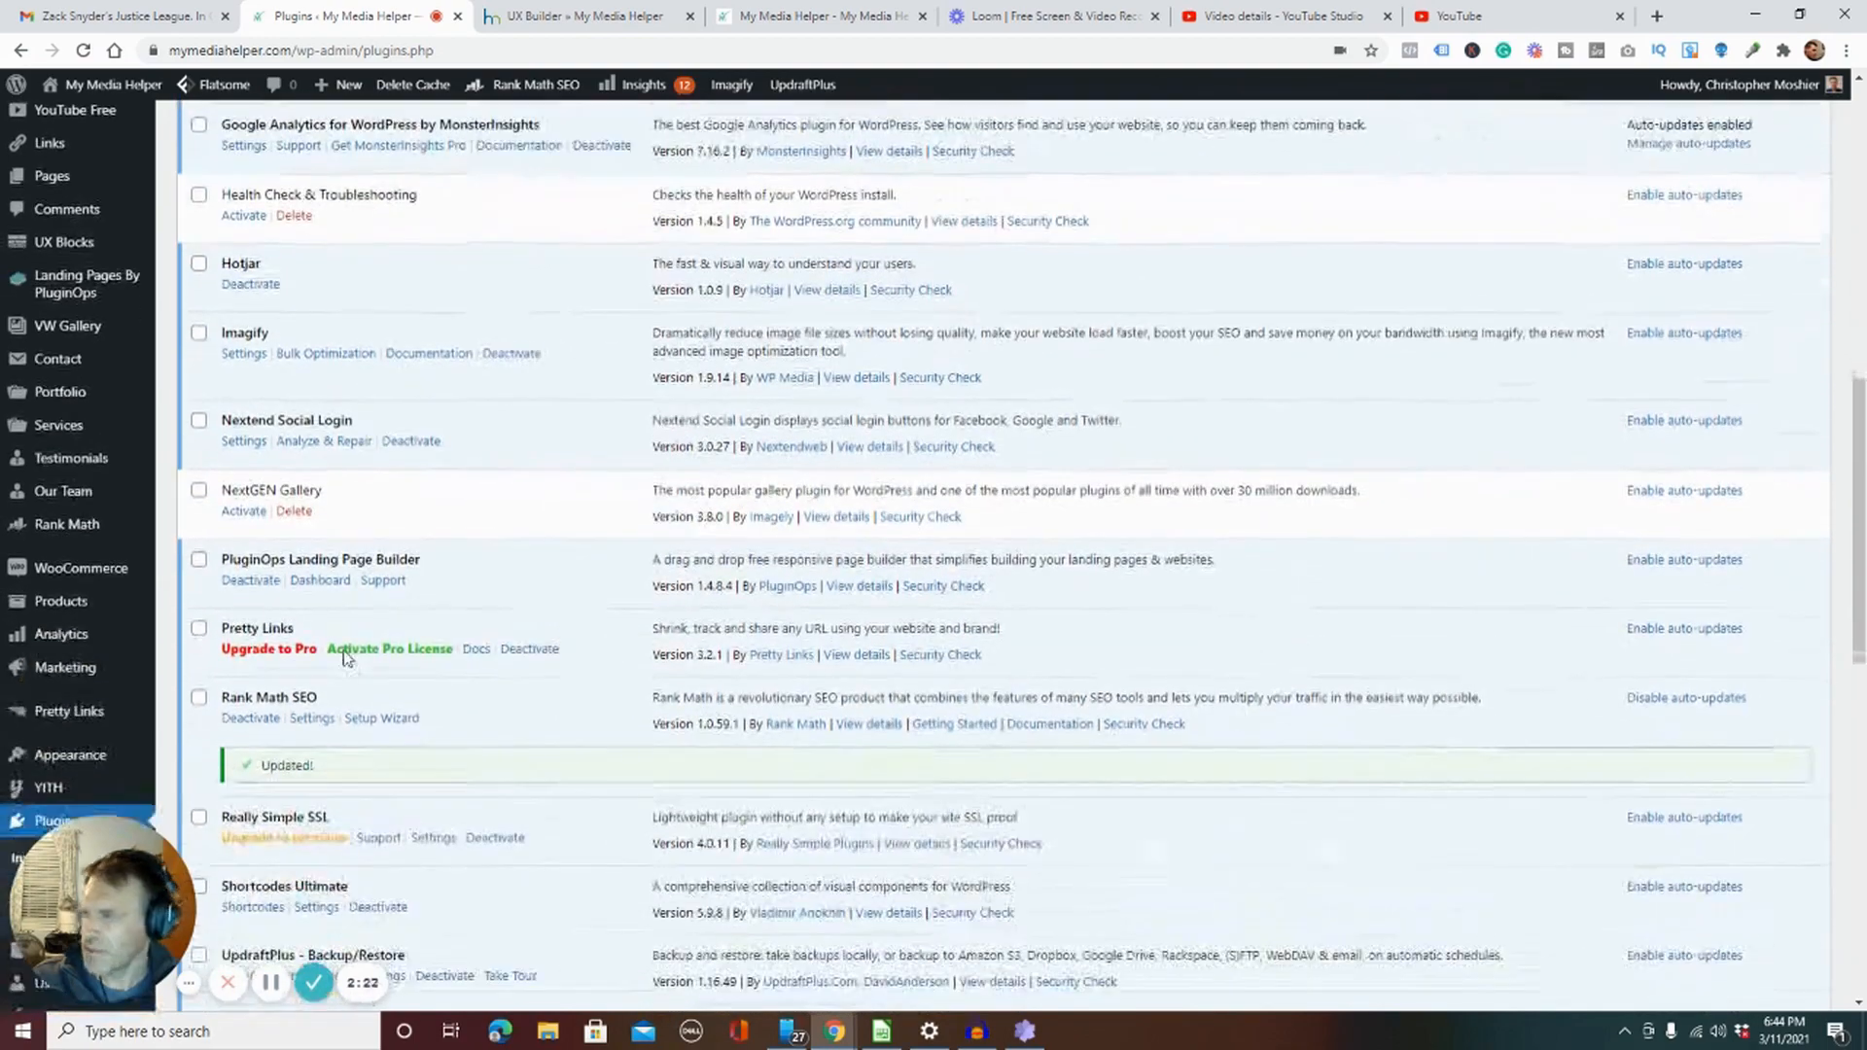
scroll("down", 3)
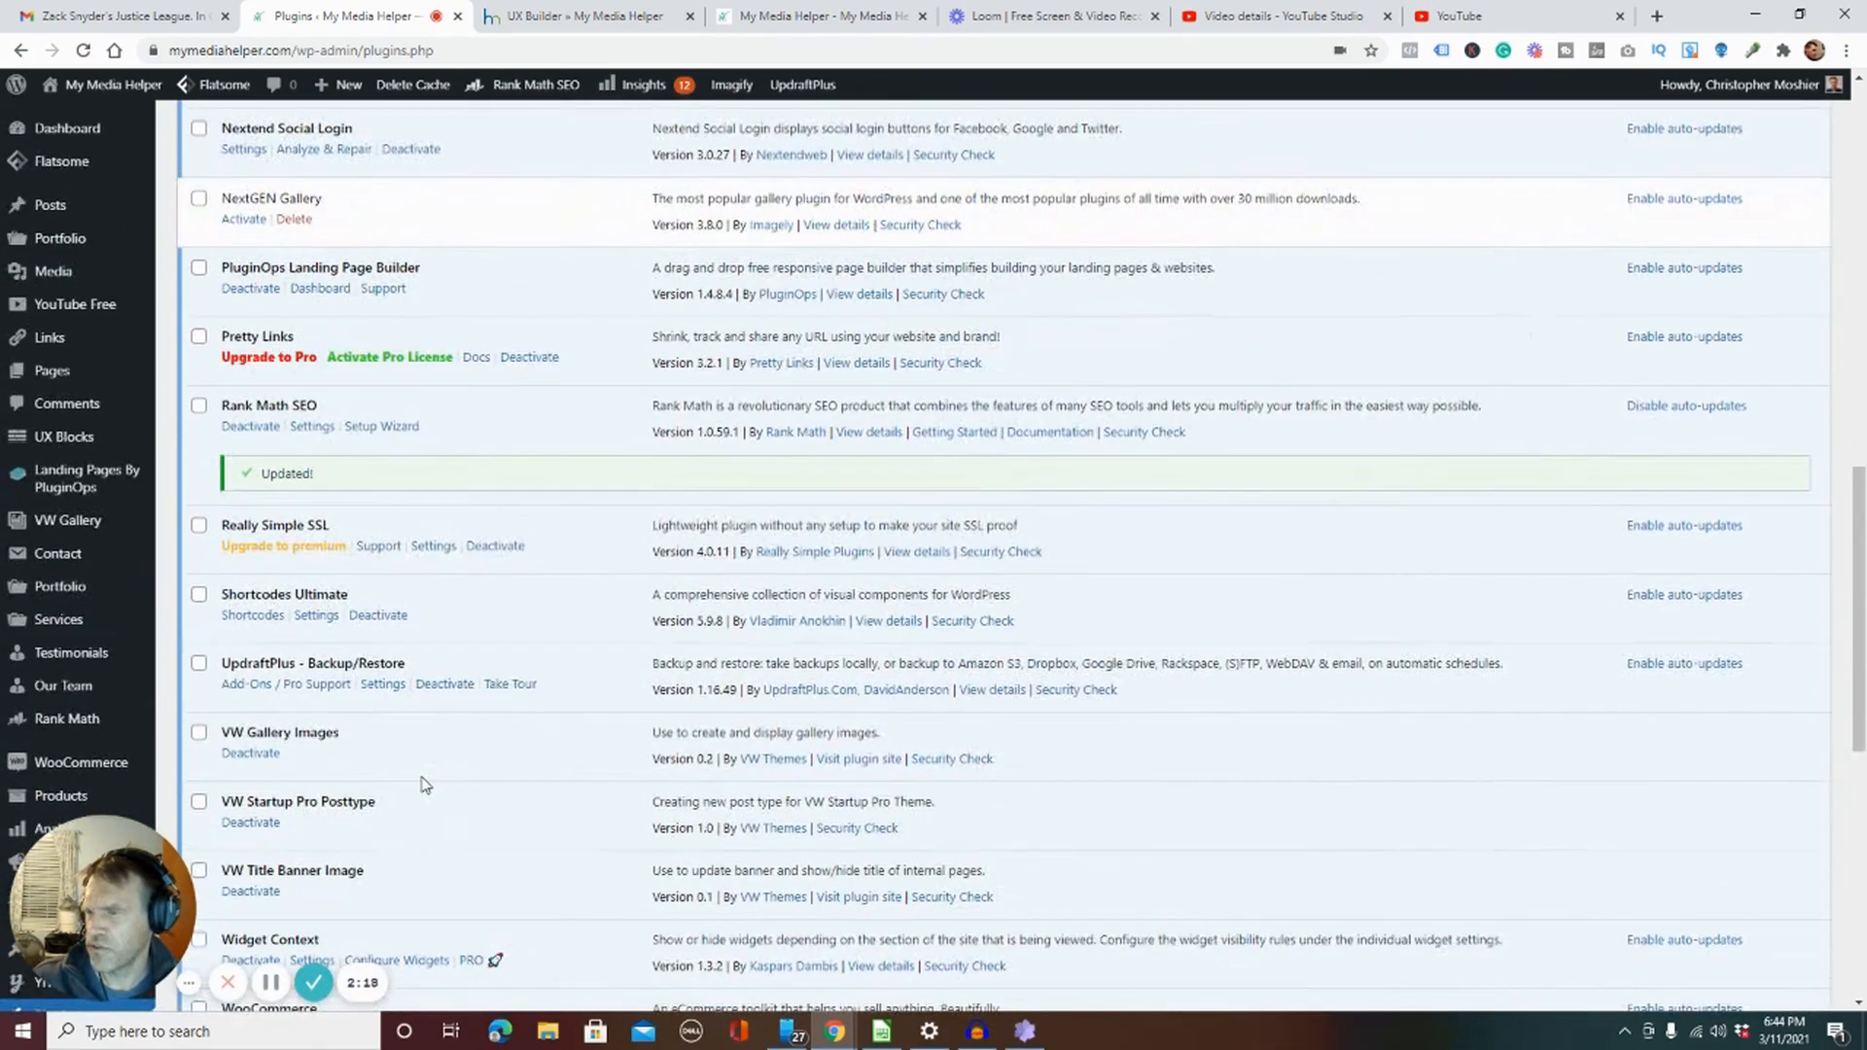
scroll("down", 3)
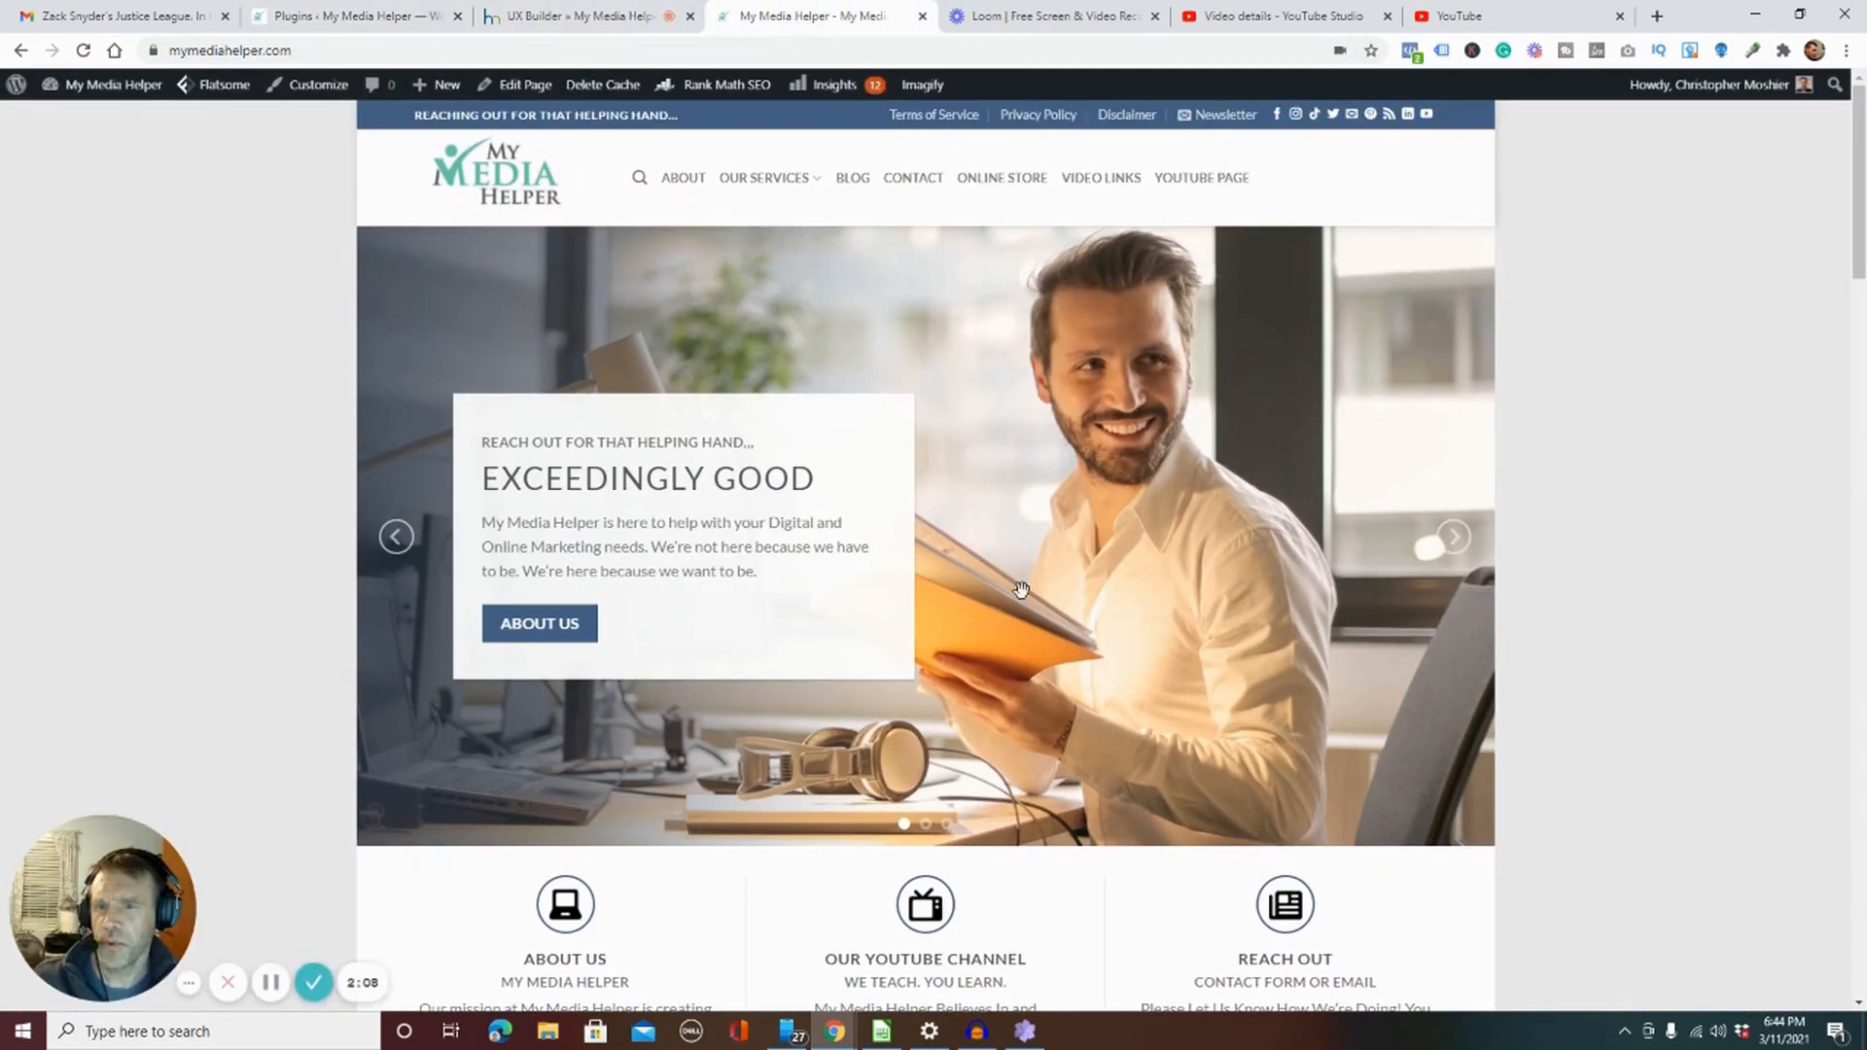
mouse_move(801, 750)
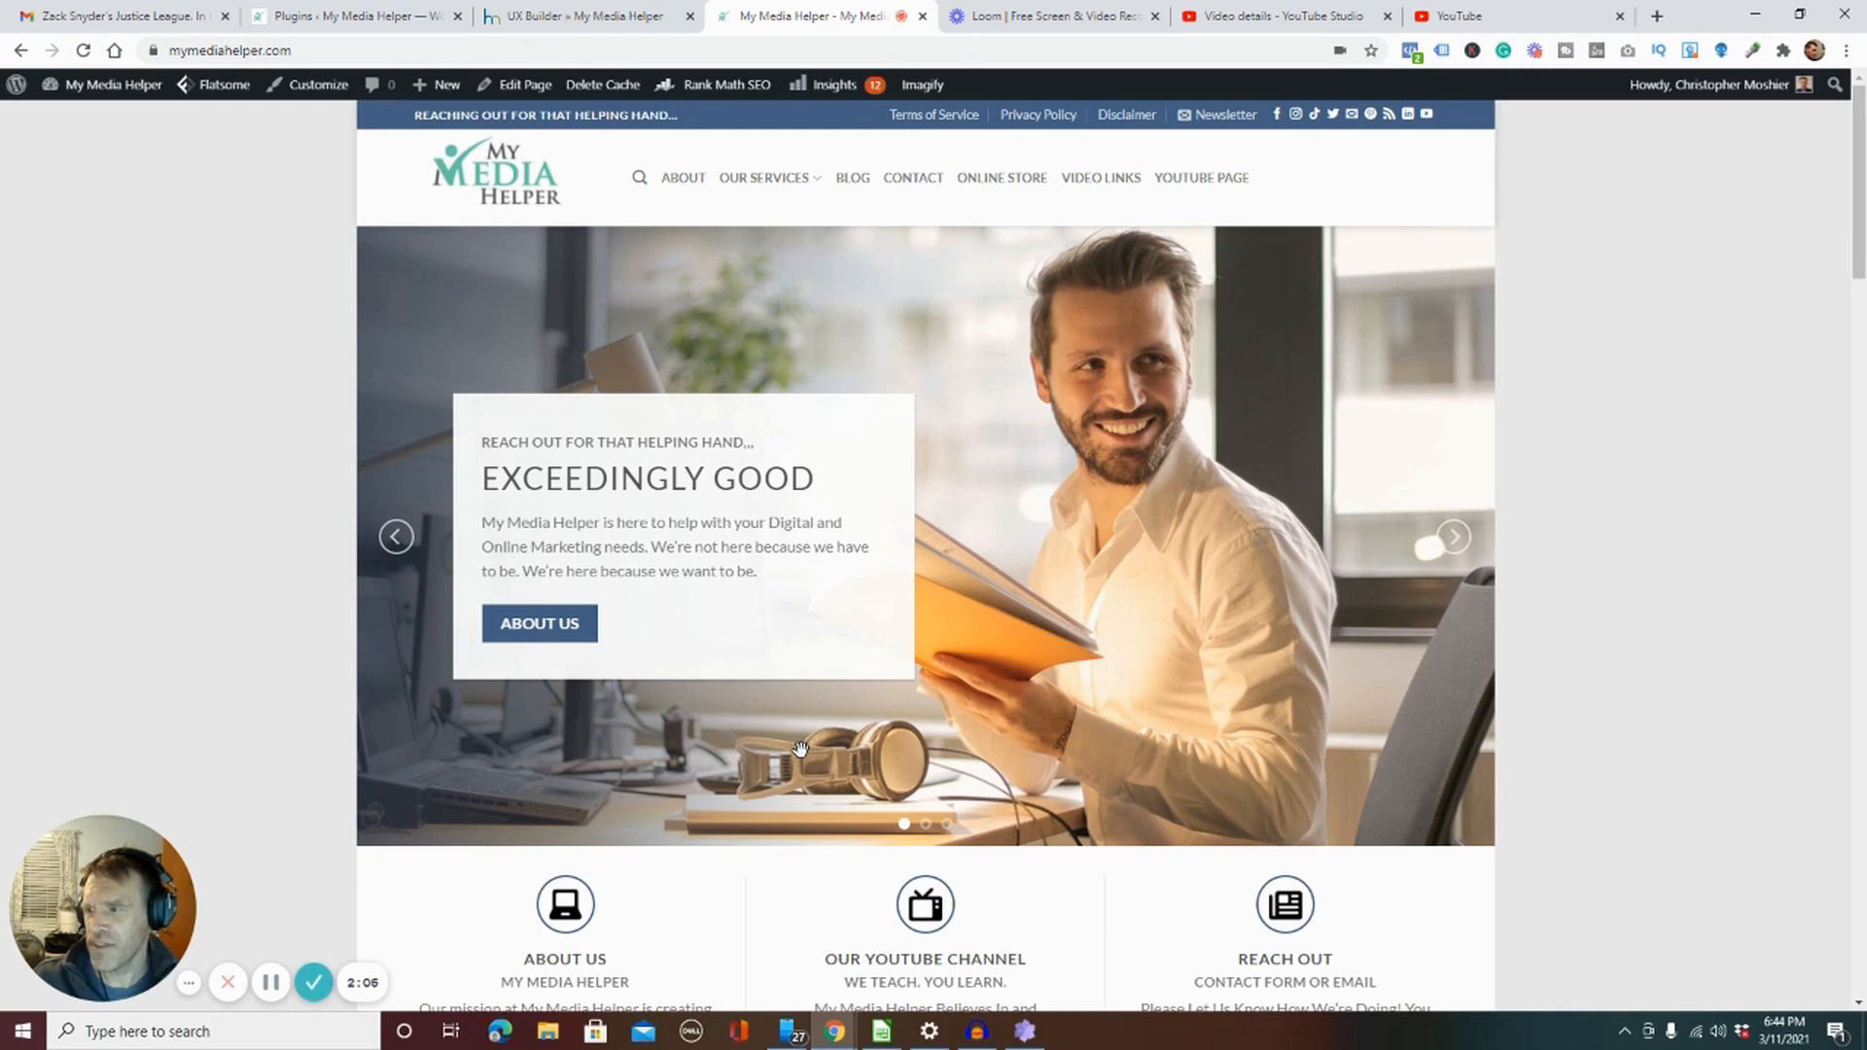
left_click(357, 15)
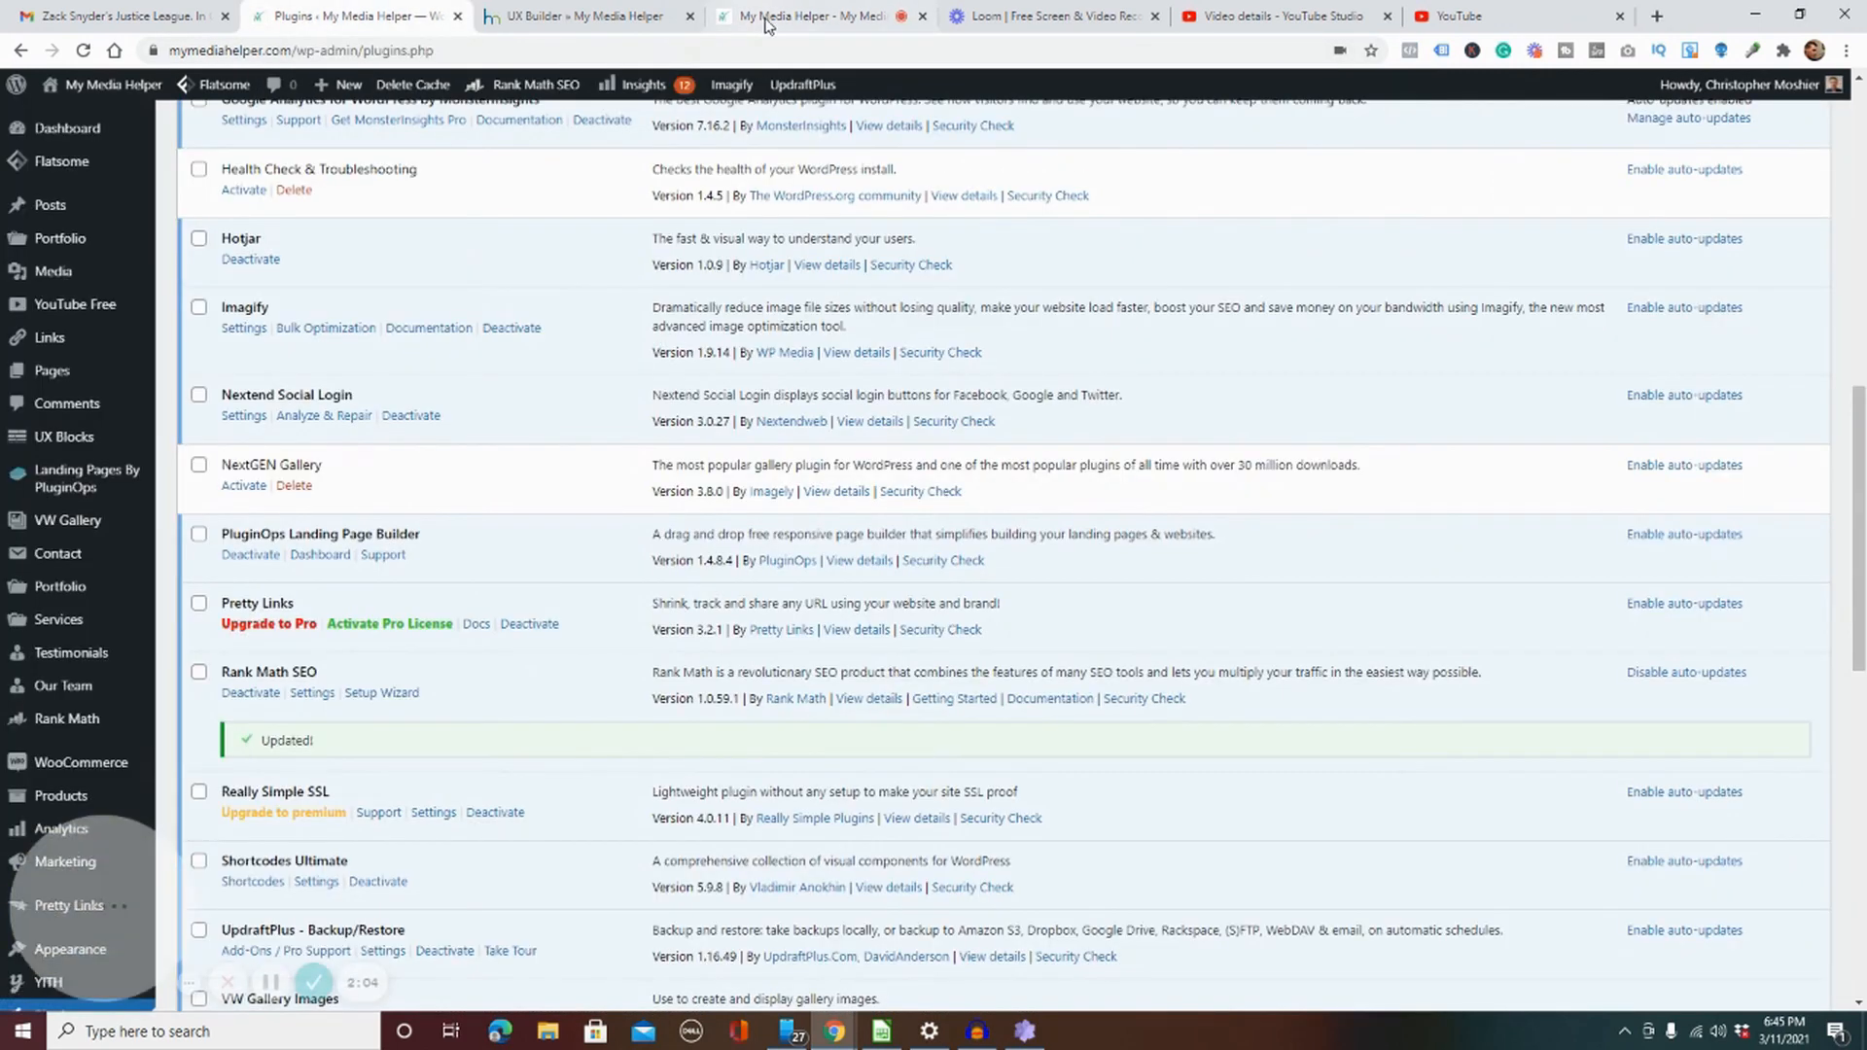
left_click(810, 16)
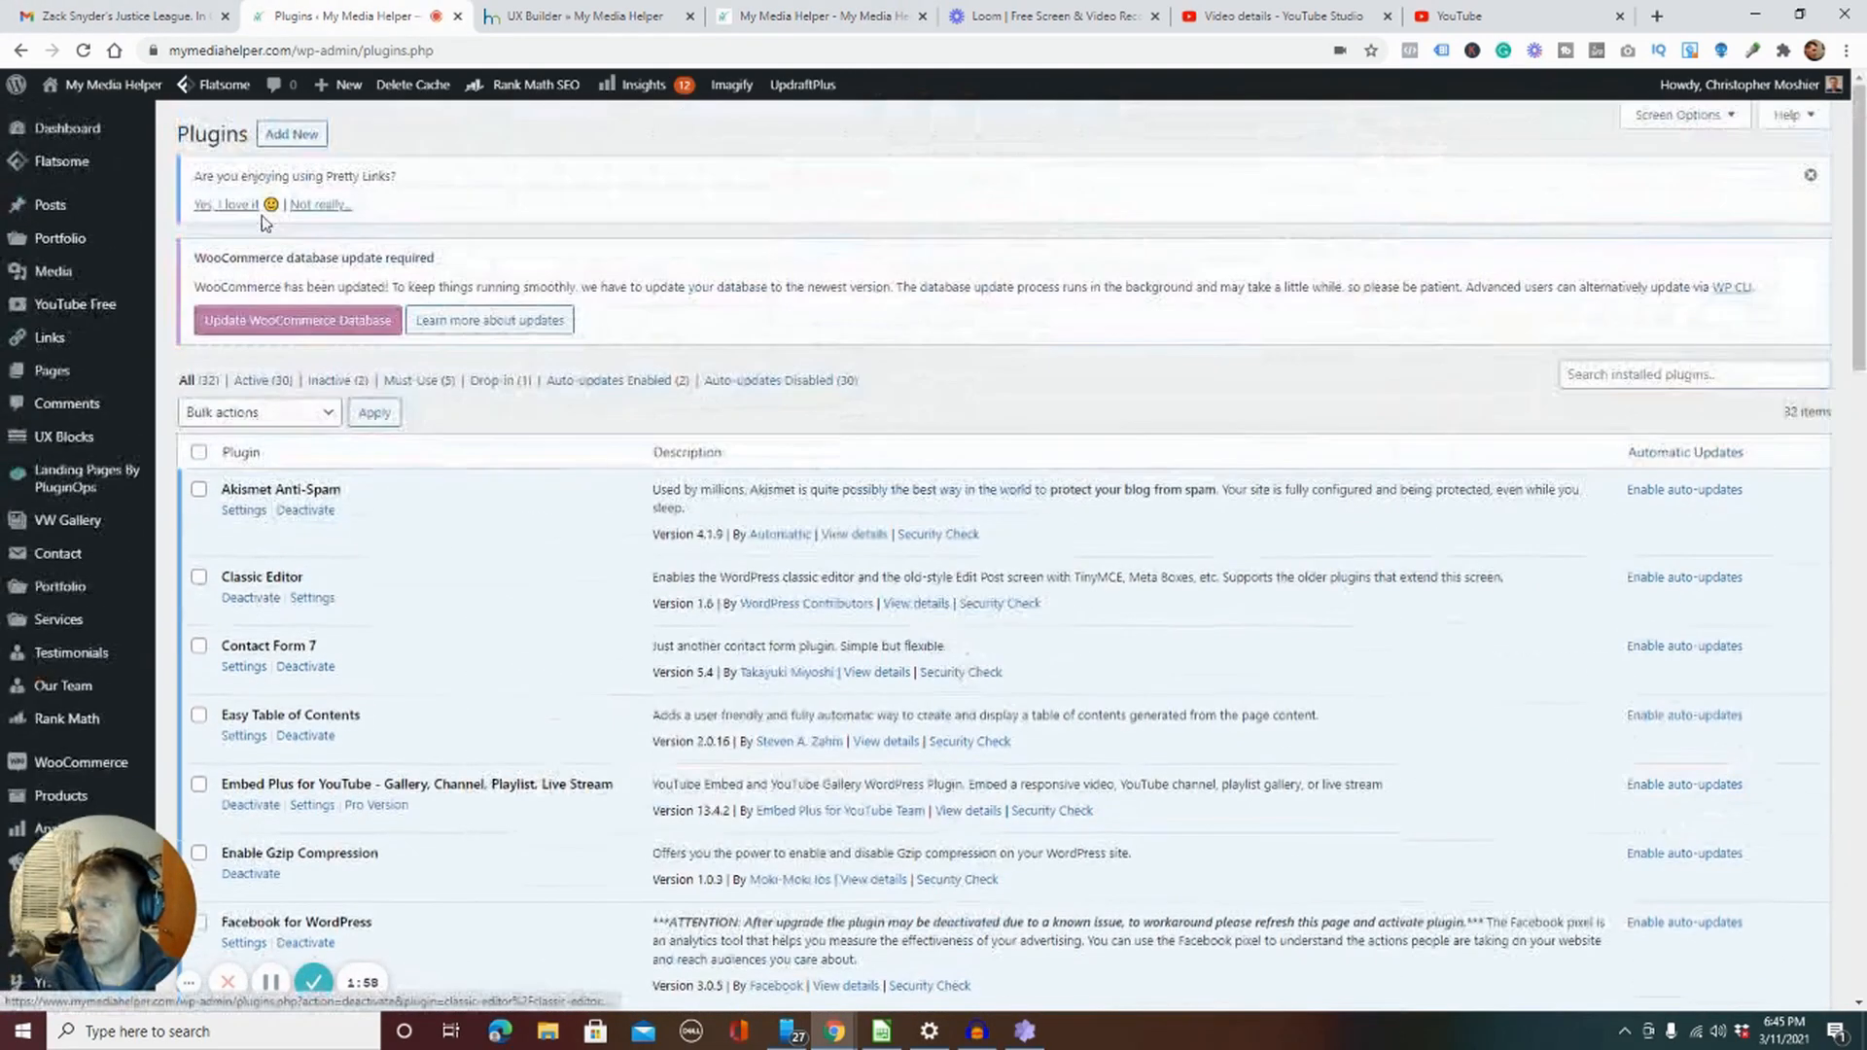
Step: Look over the live homepage, then view its slider and sections in UX Builder
scroll("down", 3)
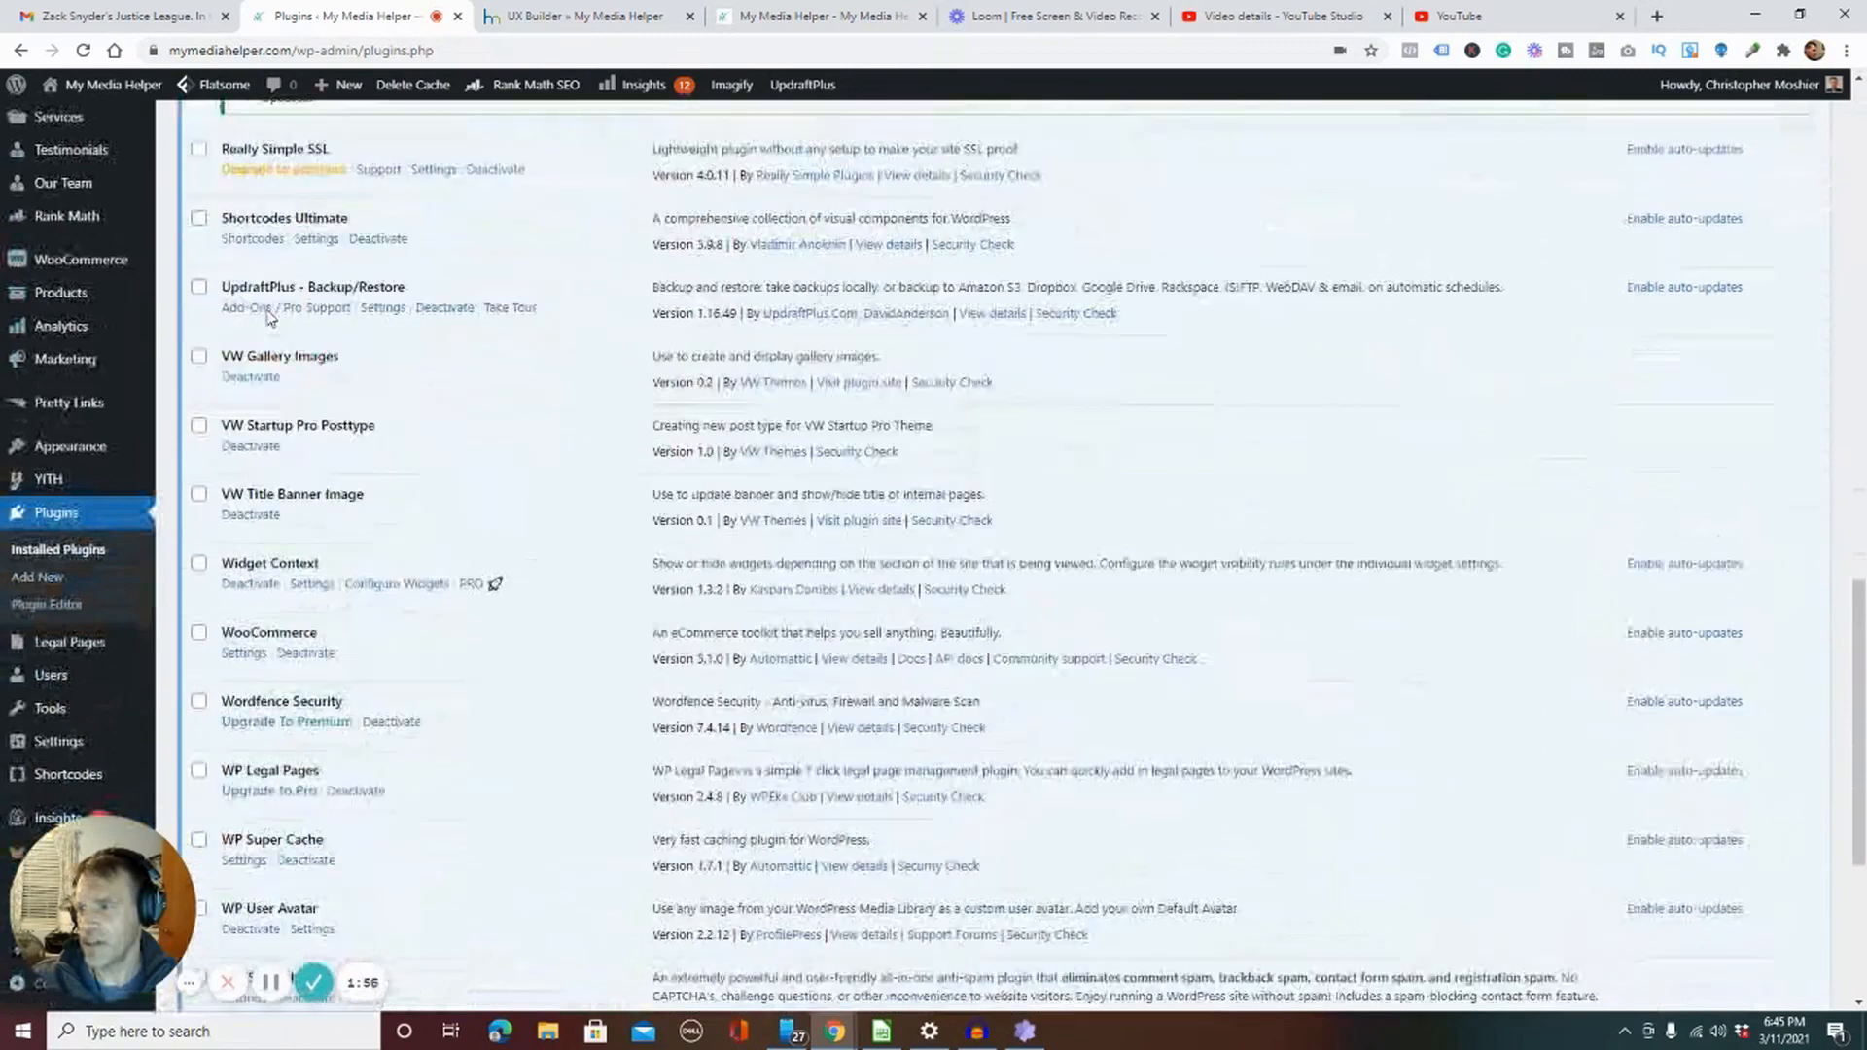
left_click(818, 15)
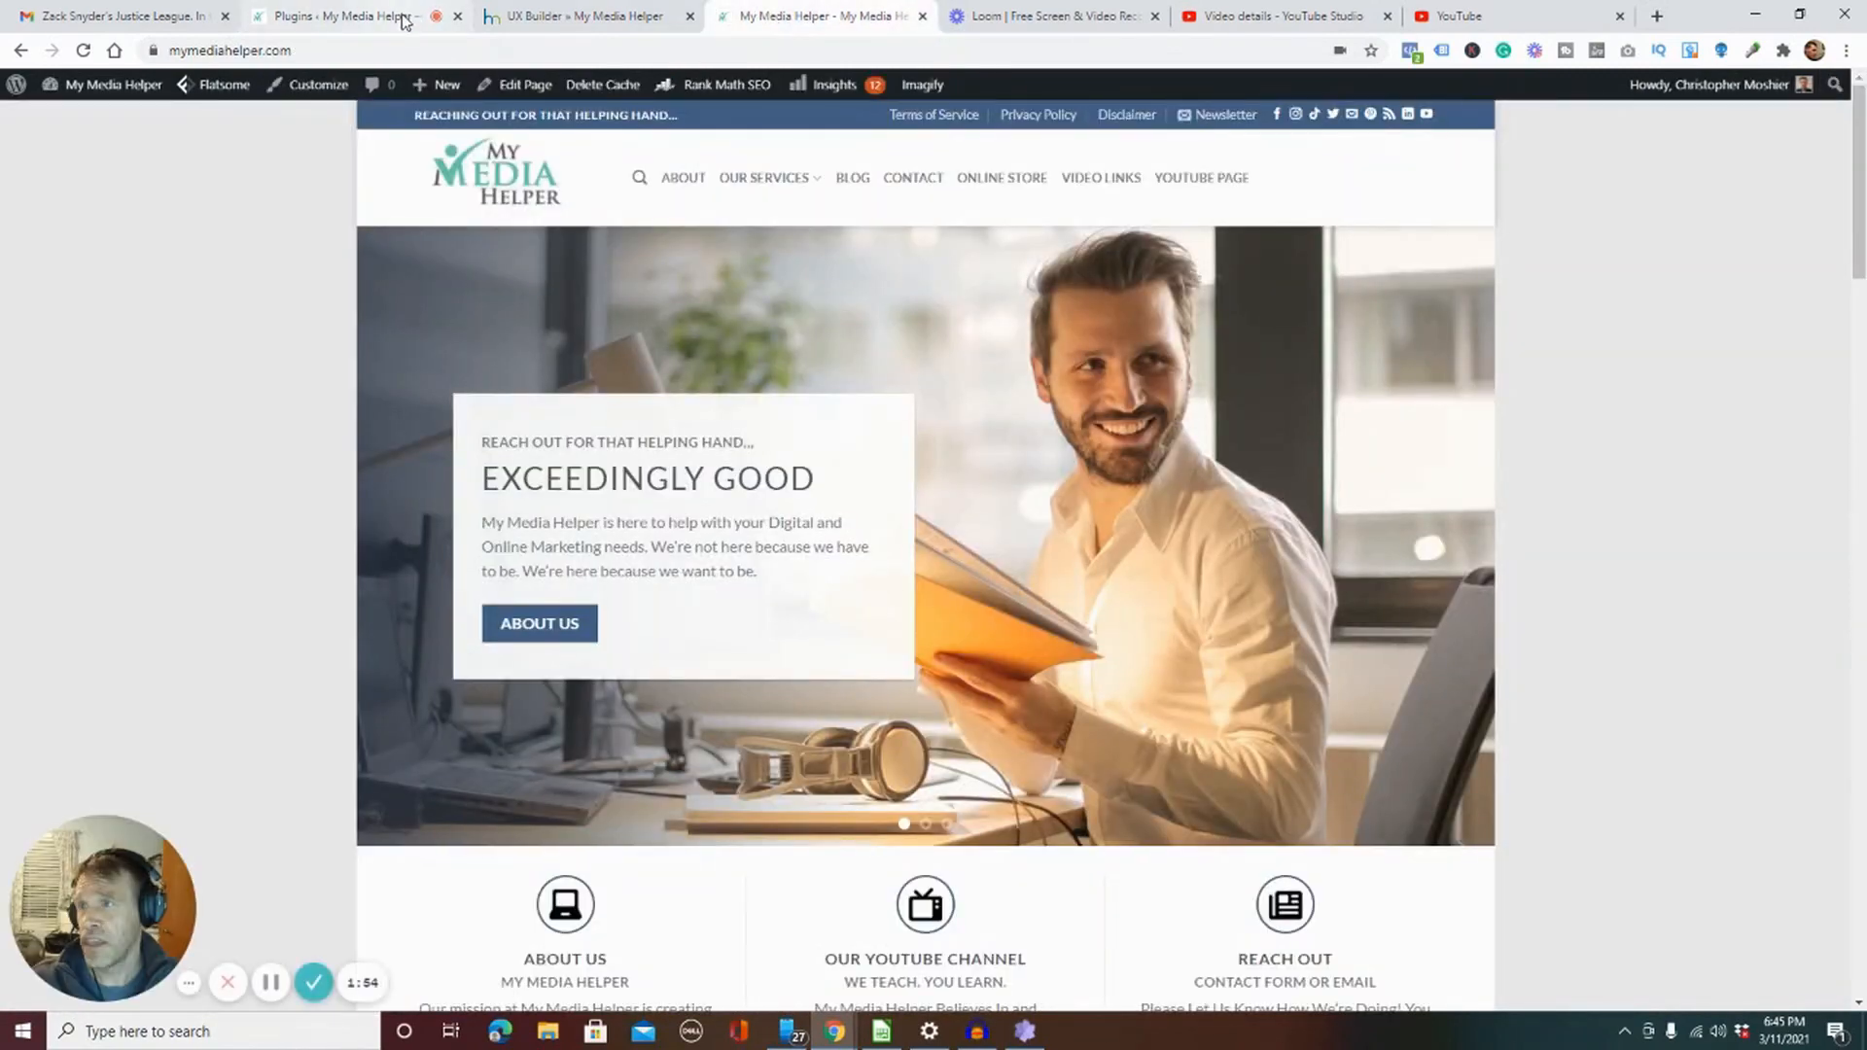
left_click(345, 16)
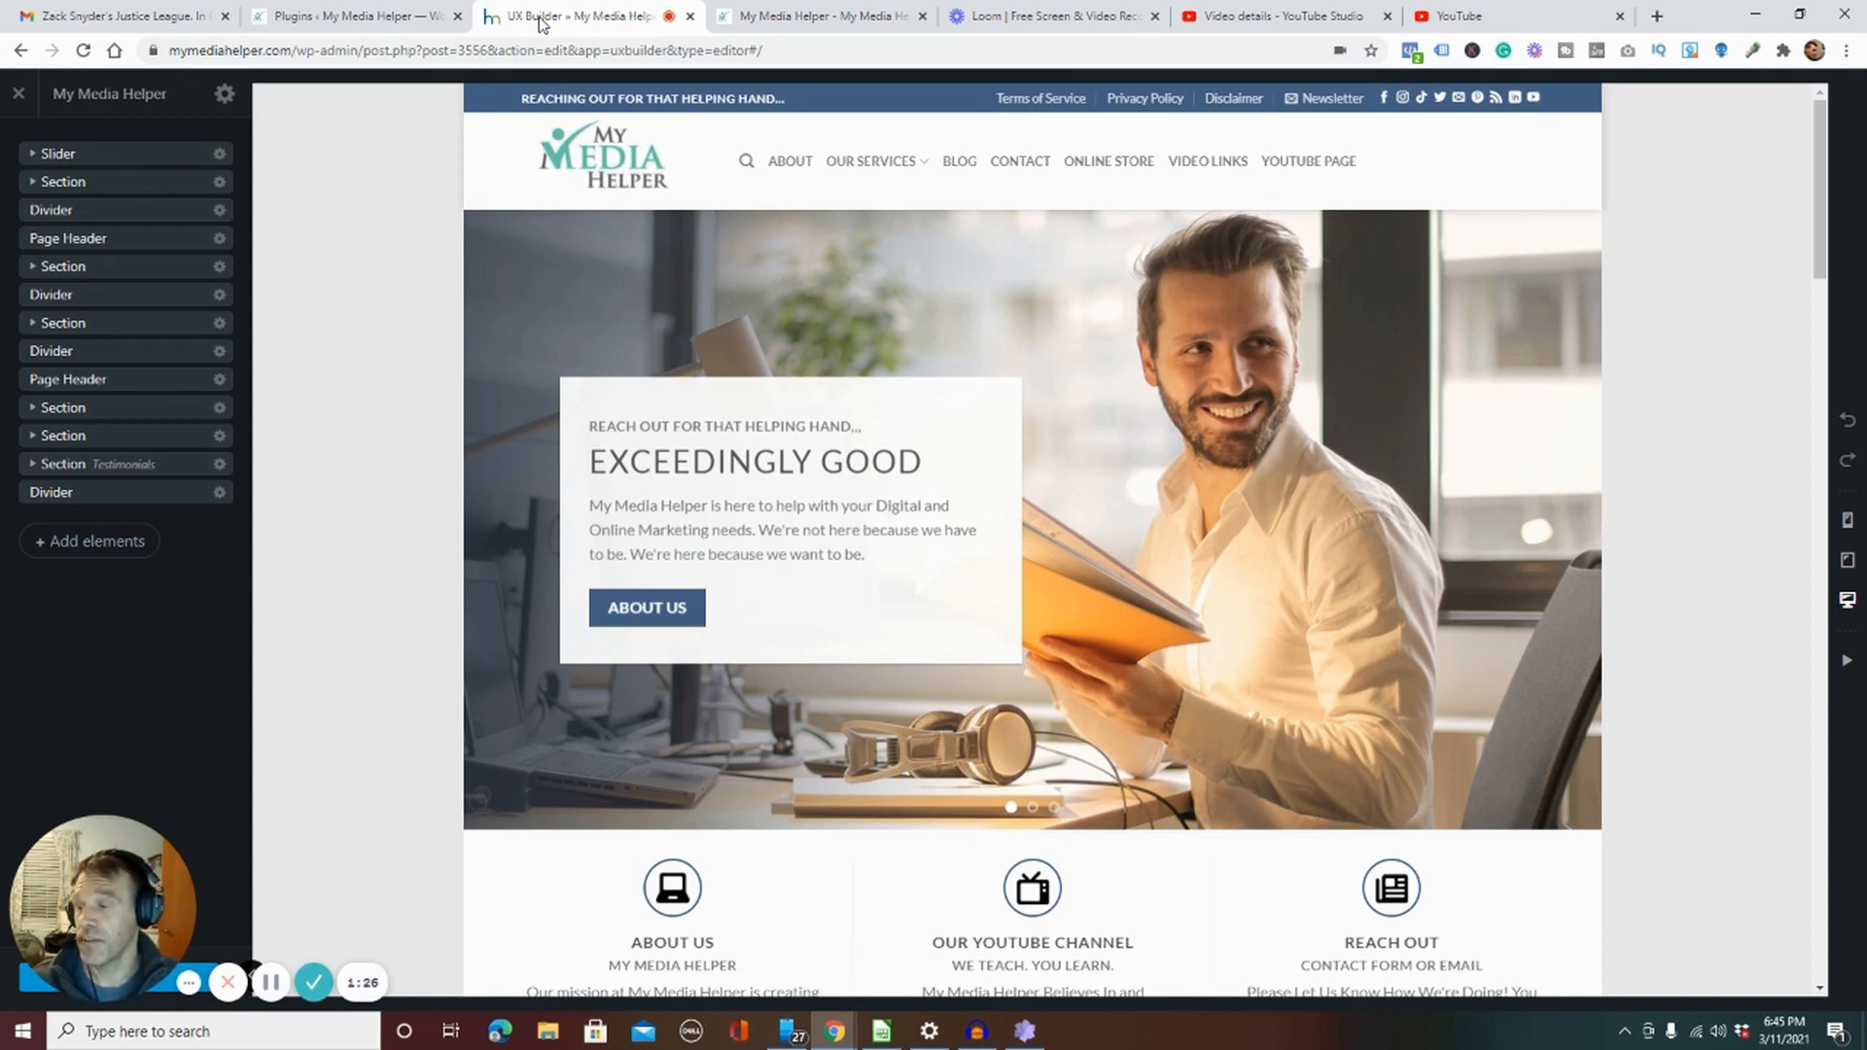
Step: Show the live homepage again, its slider now on the 'WordPressized!!!' slide
left_click(819, 16)
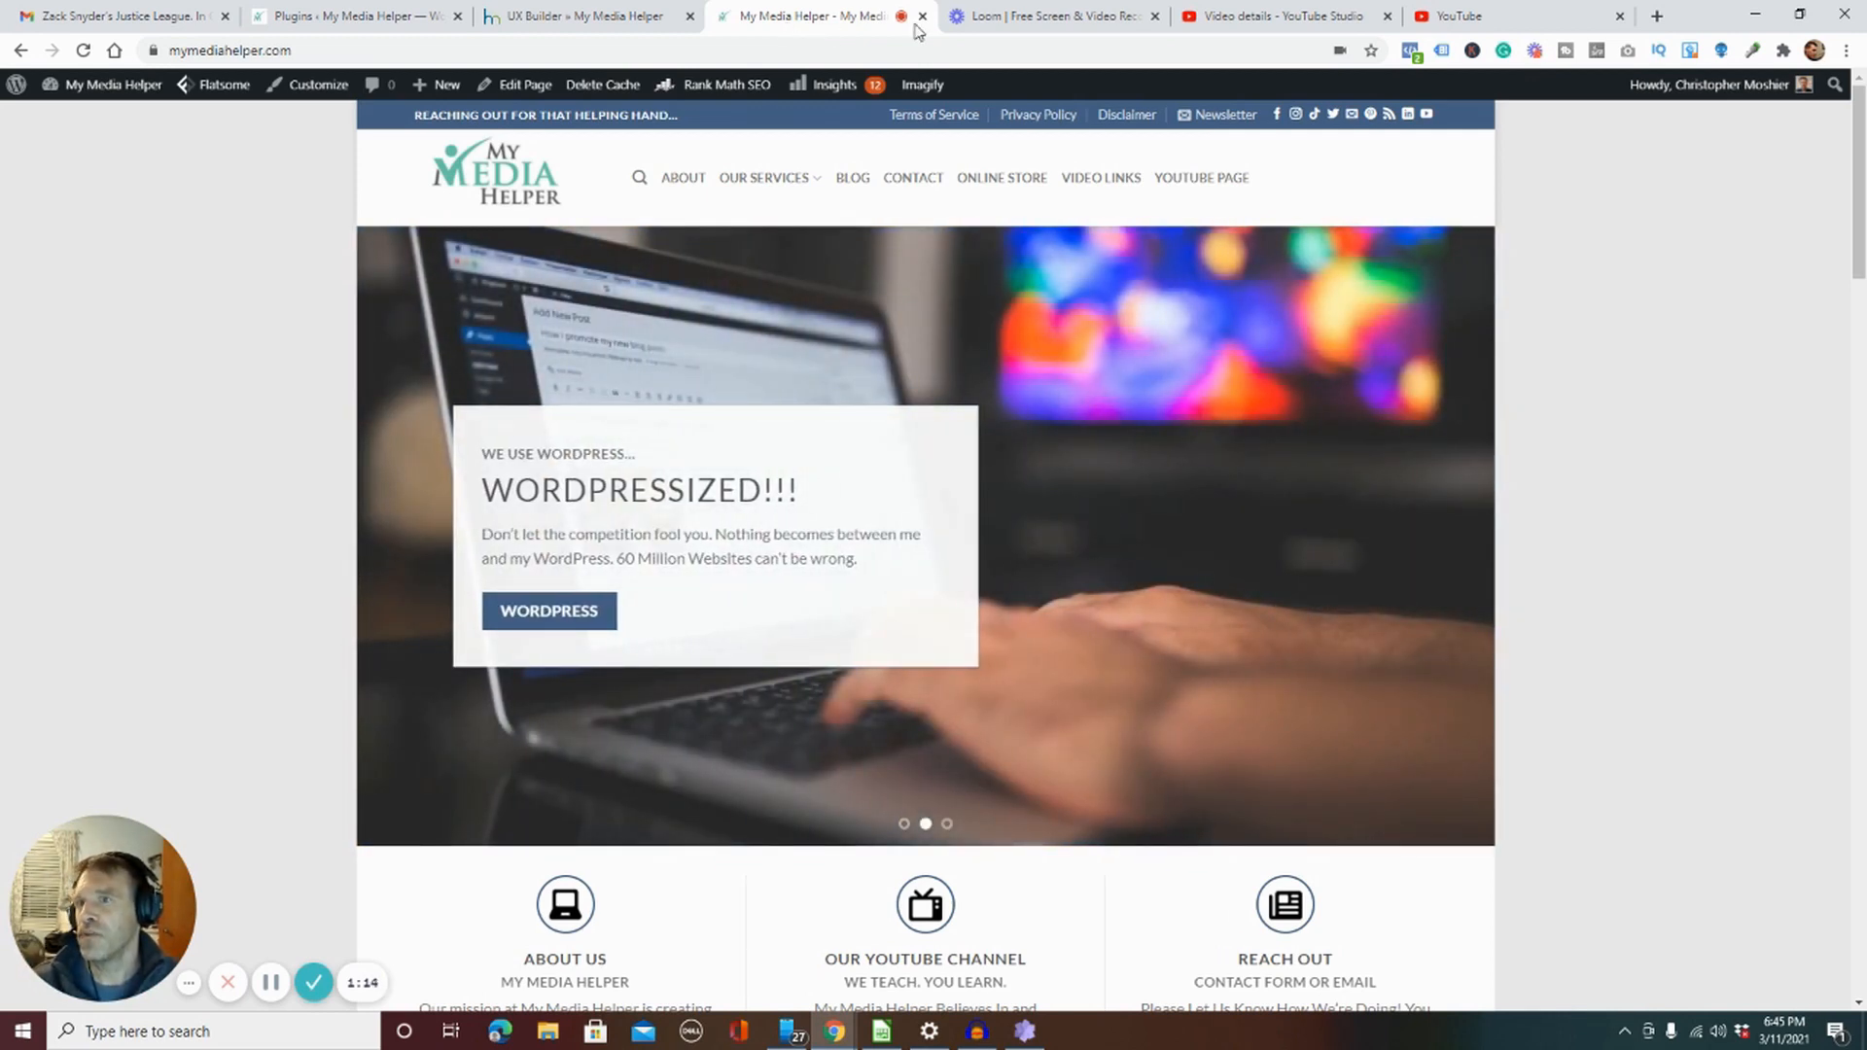
left_click(921, 84)
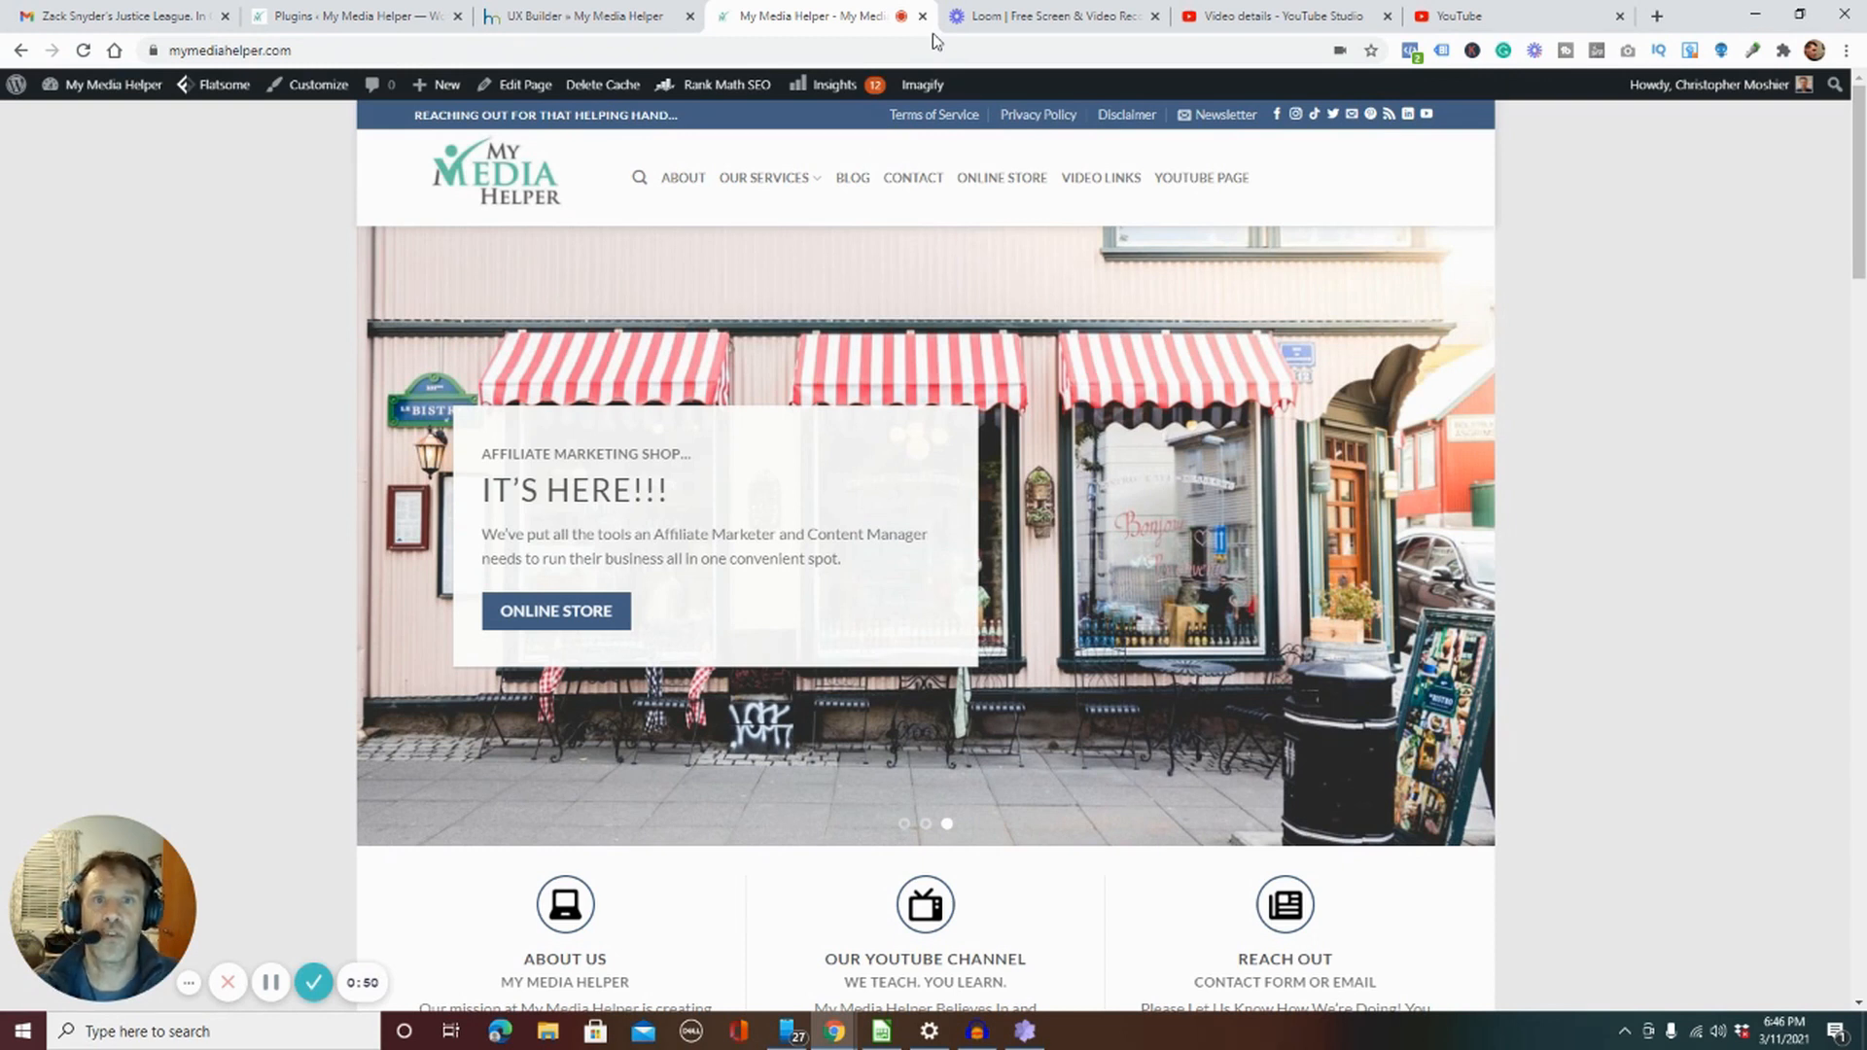
mouse_move(1149, 527)
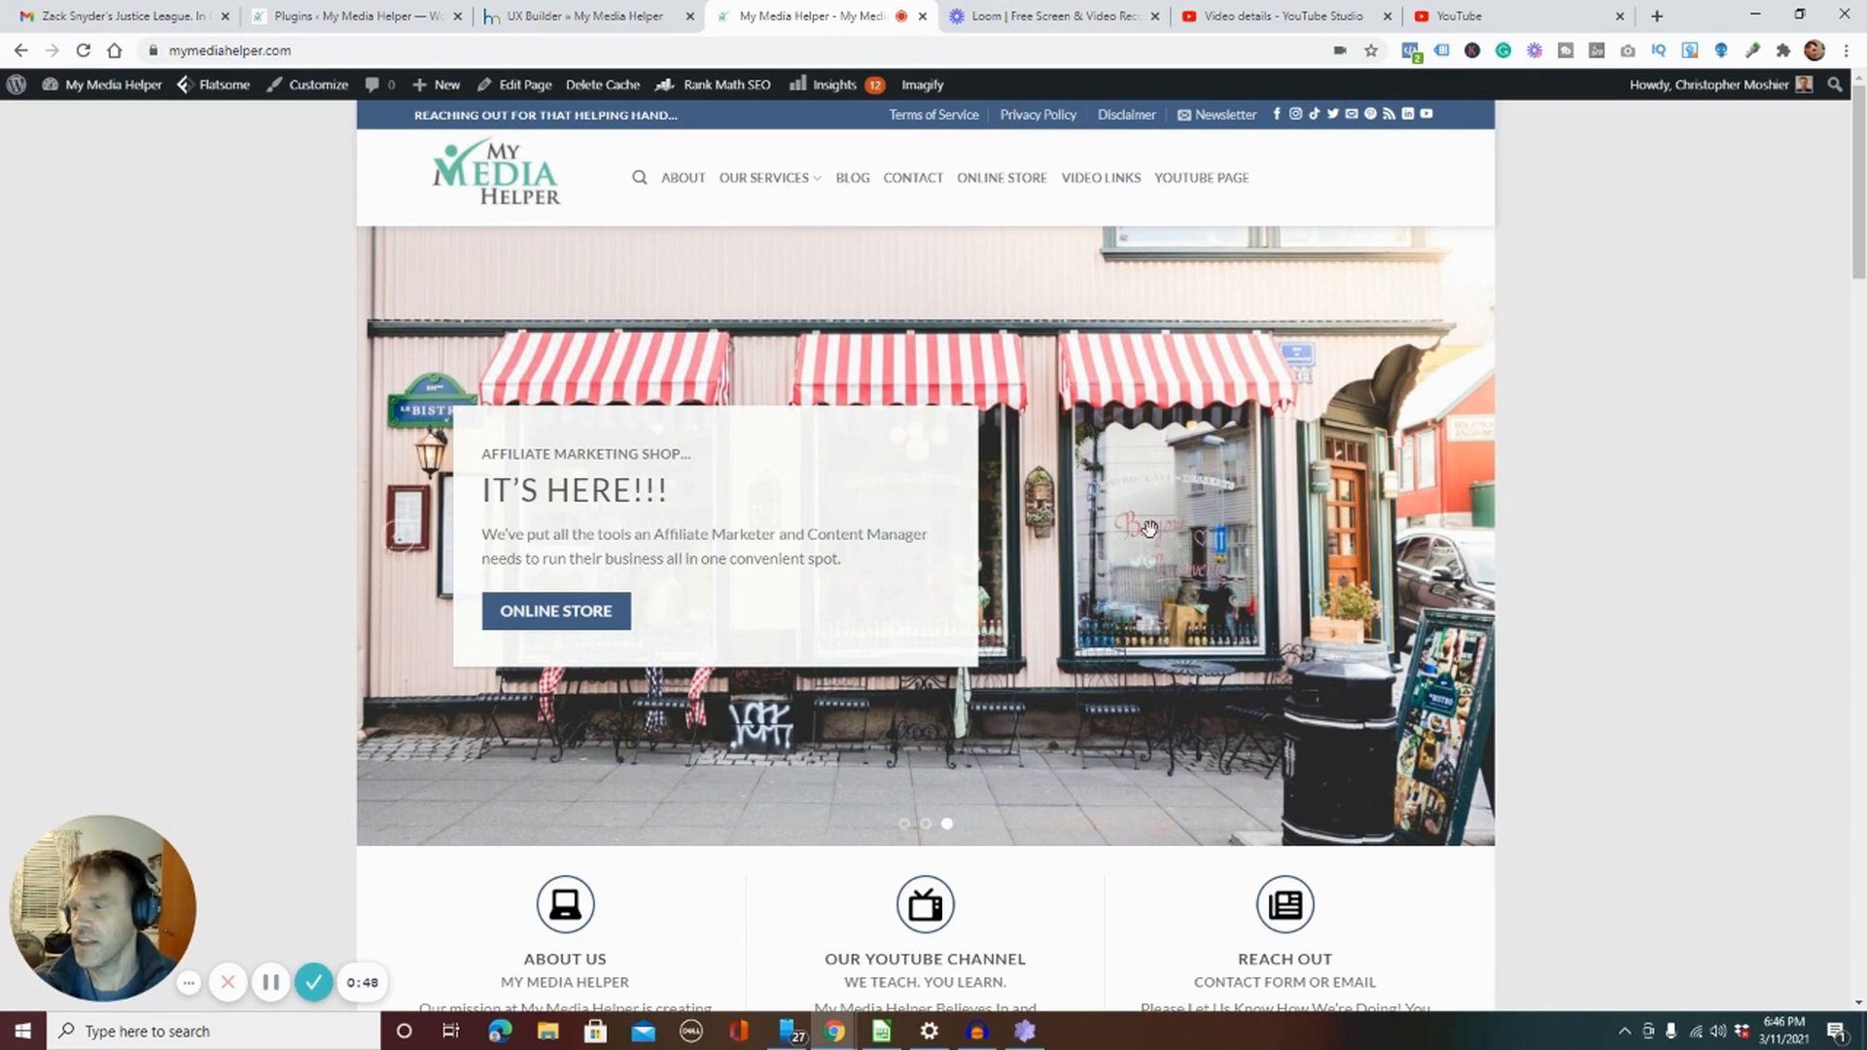